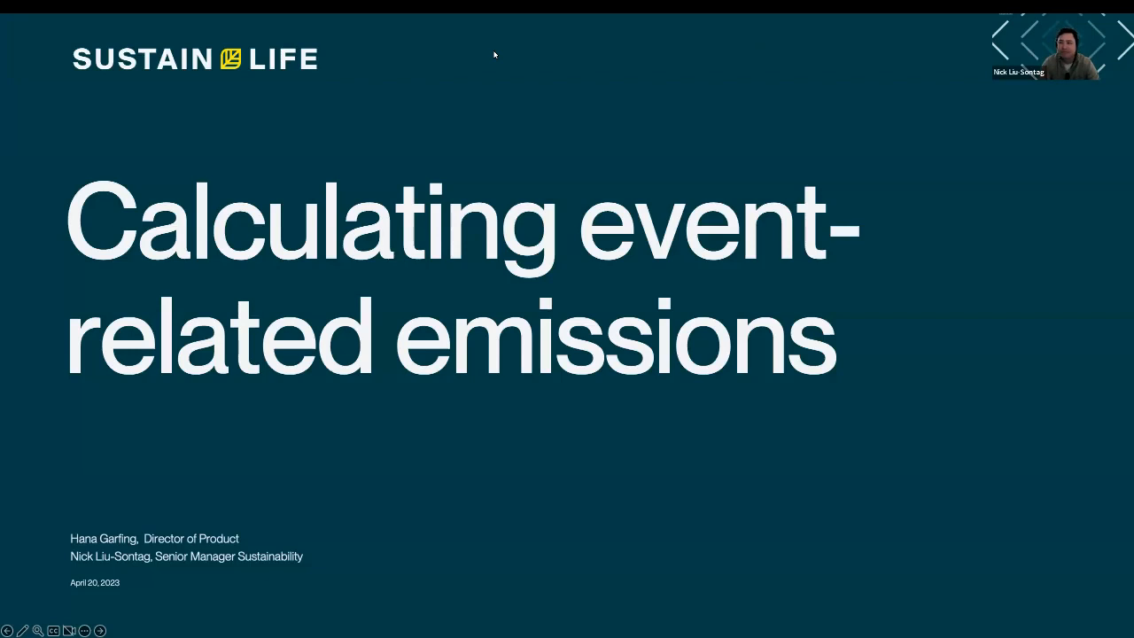
pyautogui.moveTo(445, 220)
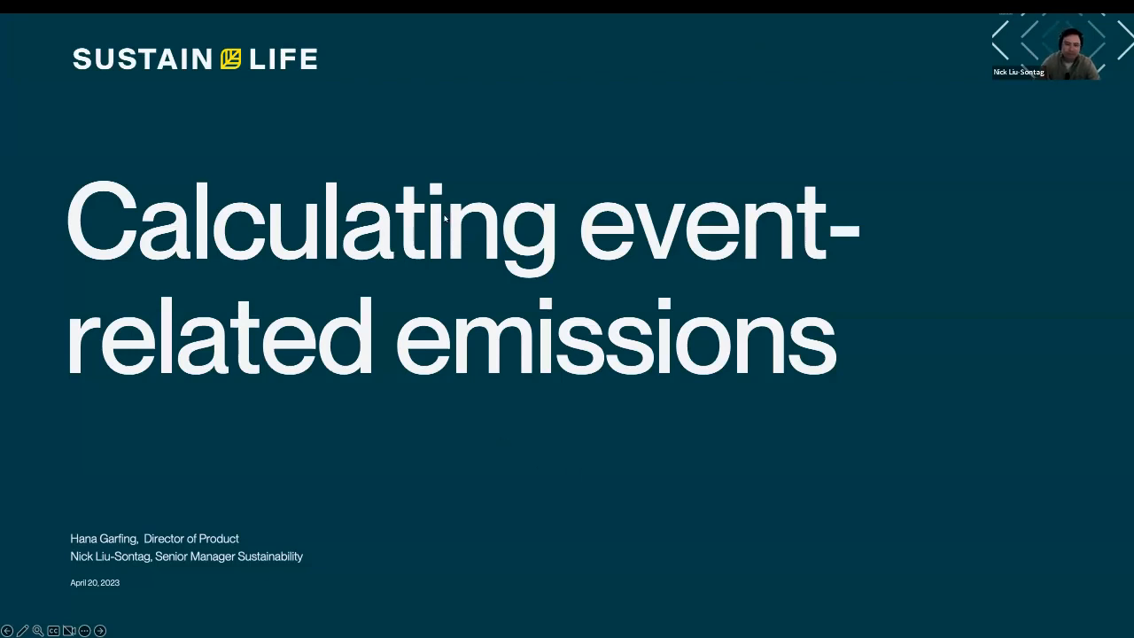
pyautogui.moveTo(411, 108)
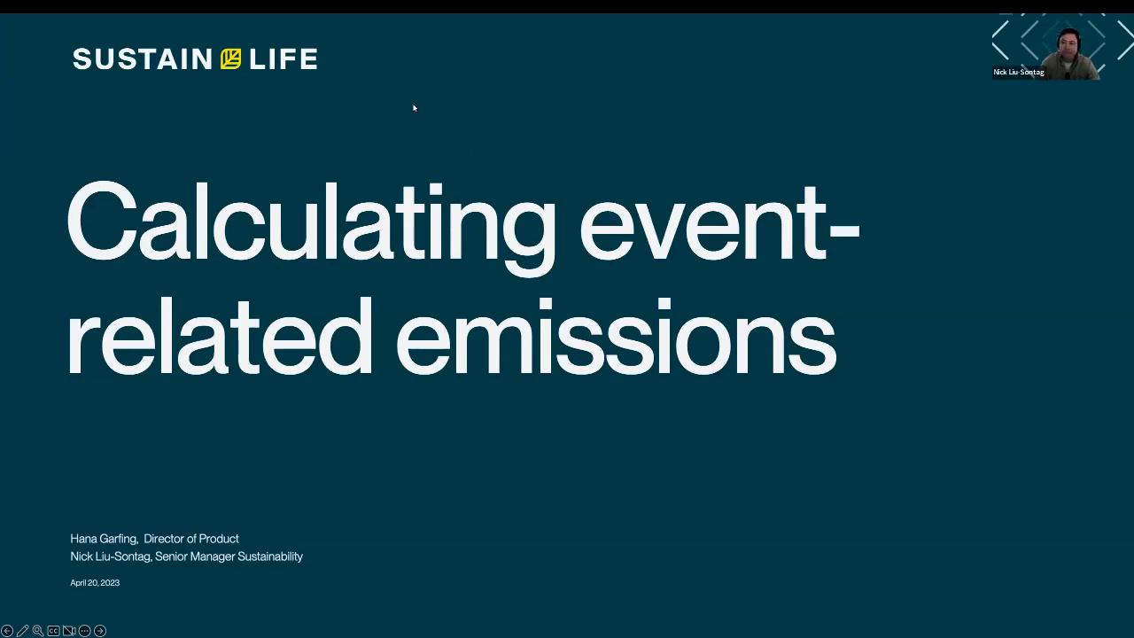
pyautogui.moveTo(518, 164)
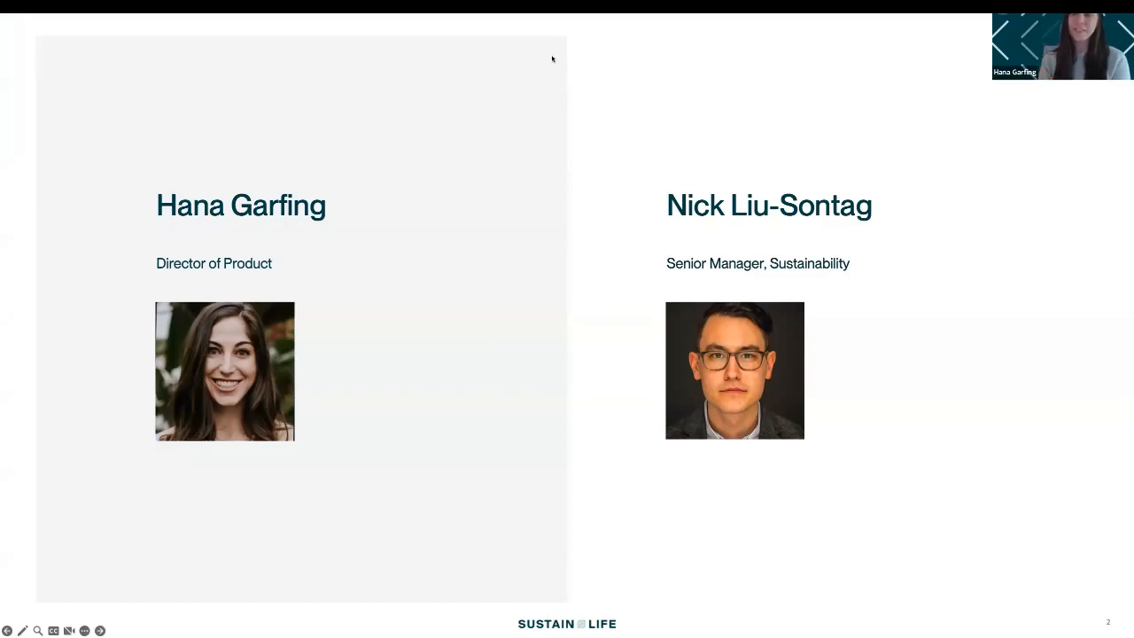
pyautogui.moveTo(456, 67)
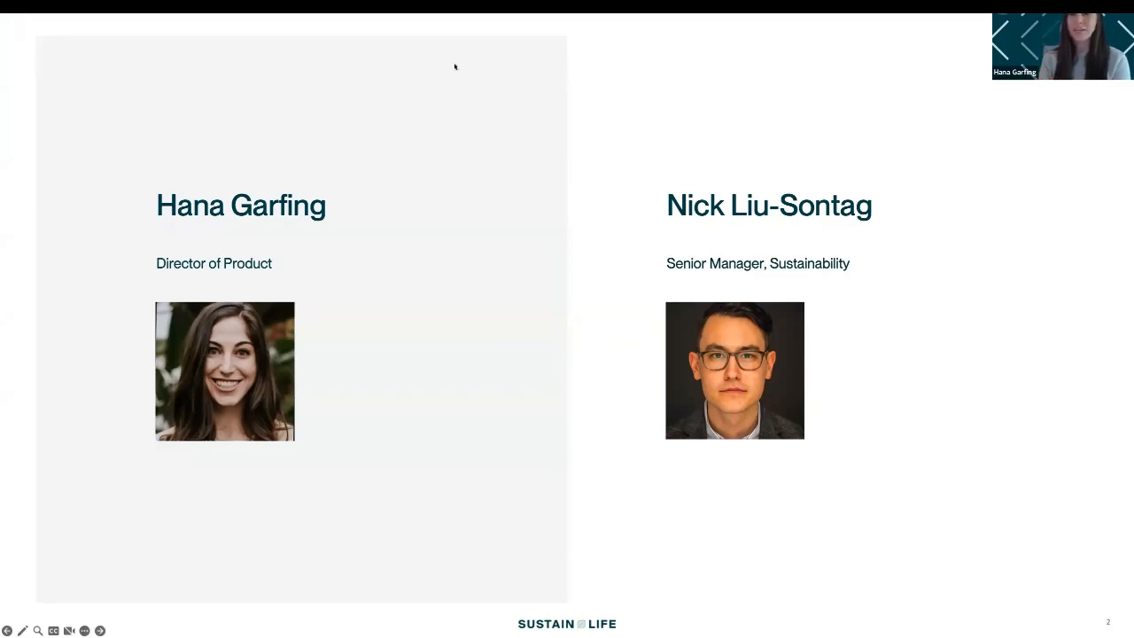
pyautogui.moveTo(764, 163)
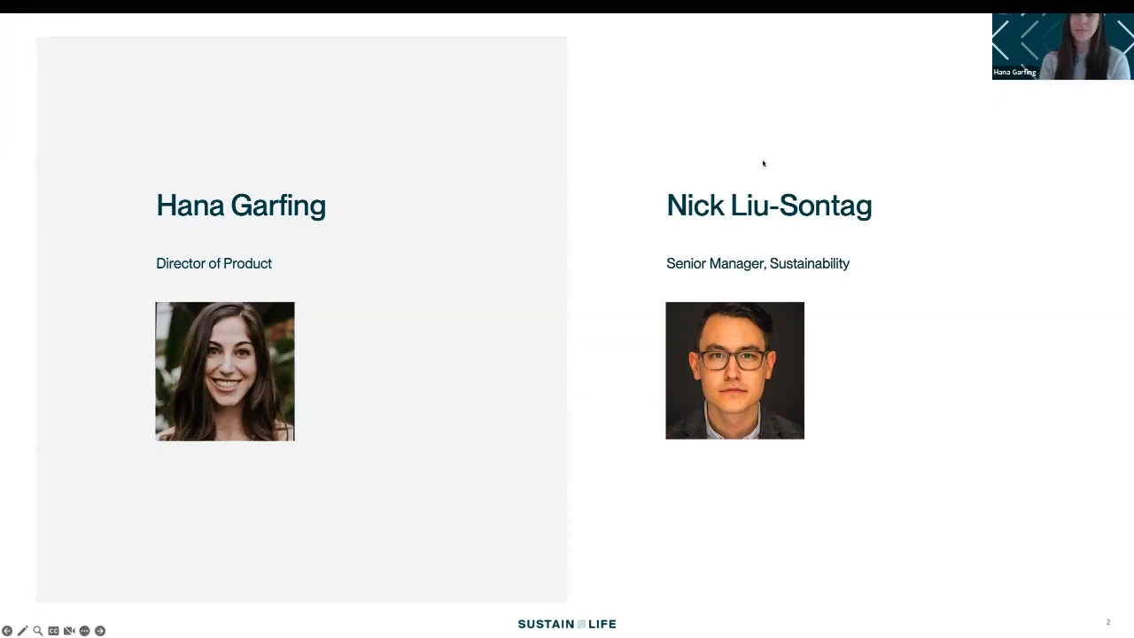
pyautogui.moveTo(776, 149)
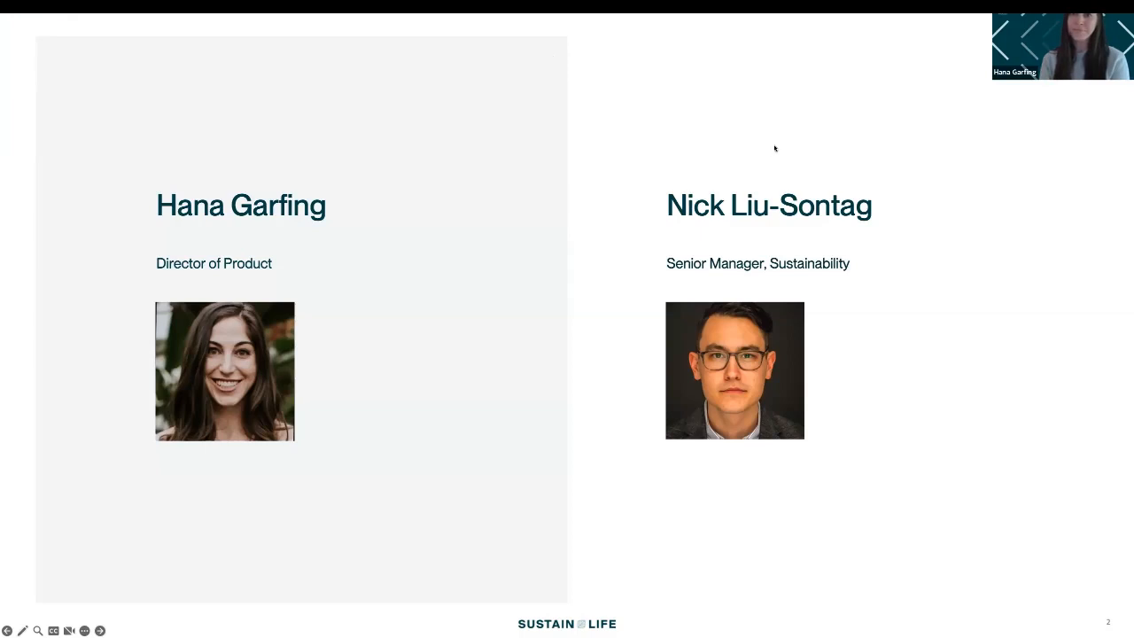
pyautogui.press('Right')
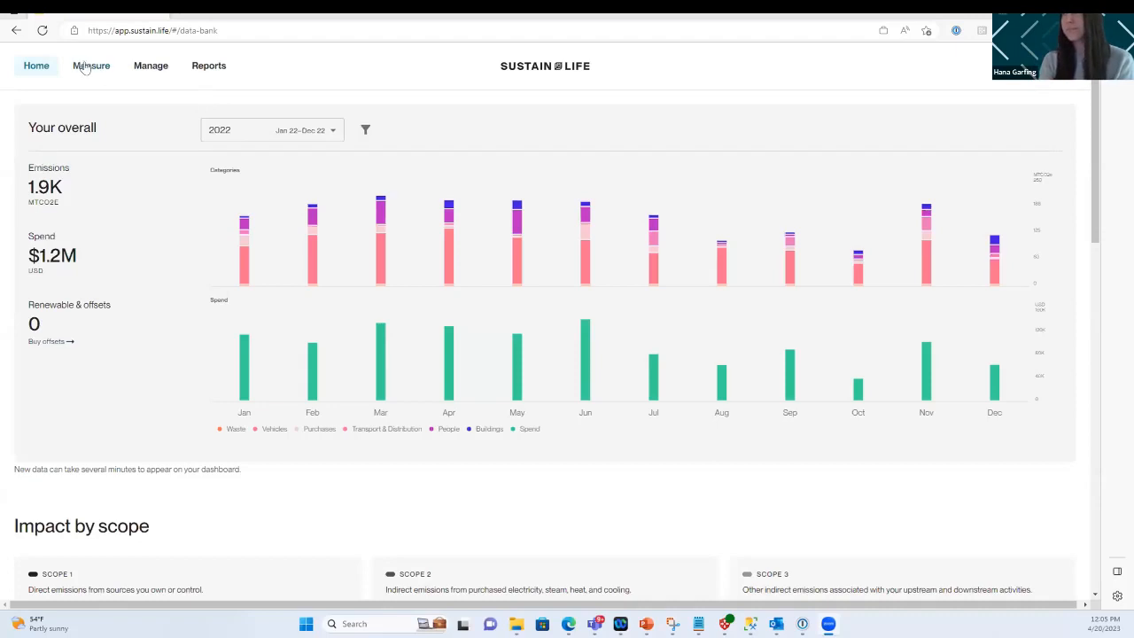
# Navigate via Measure > Events to the Event history page listing past events.
pyautogui.click(90, 63)
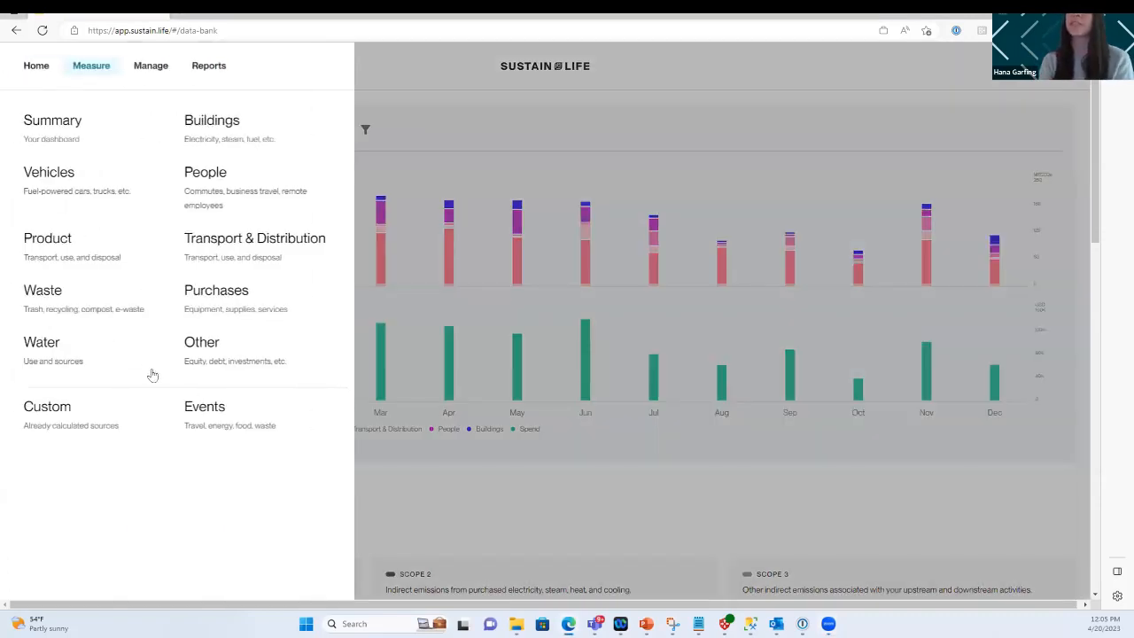
pyautogui.moveTo(213, 416)
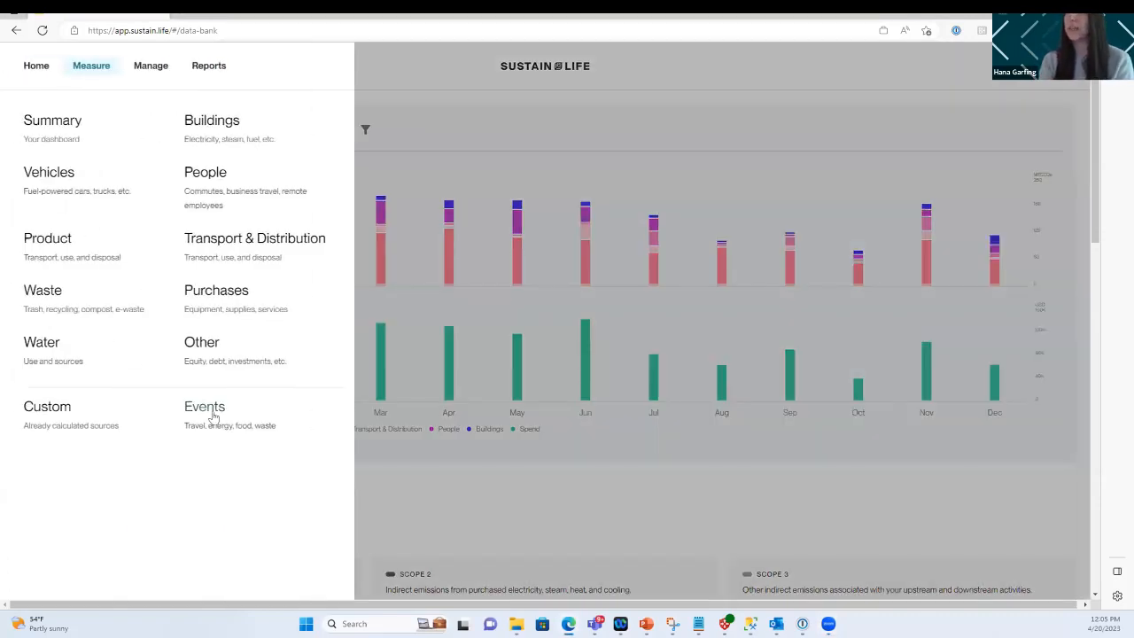
pyautogui.click(205, 406)
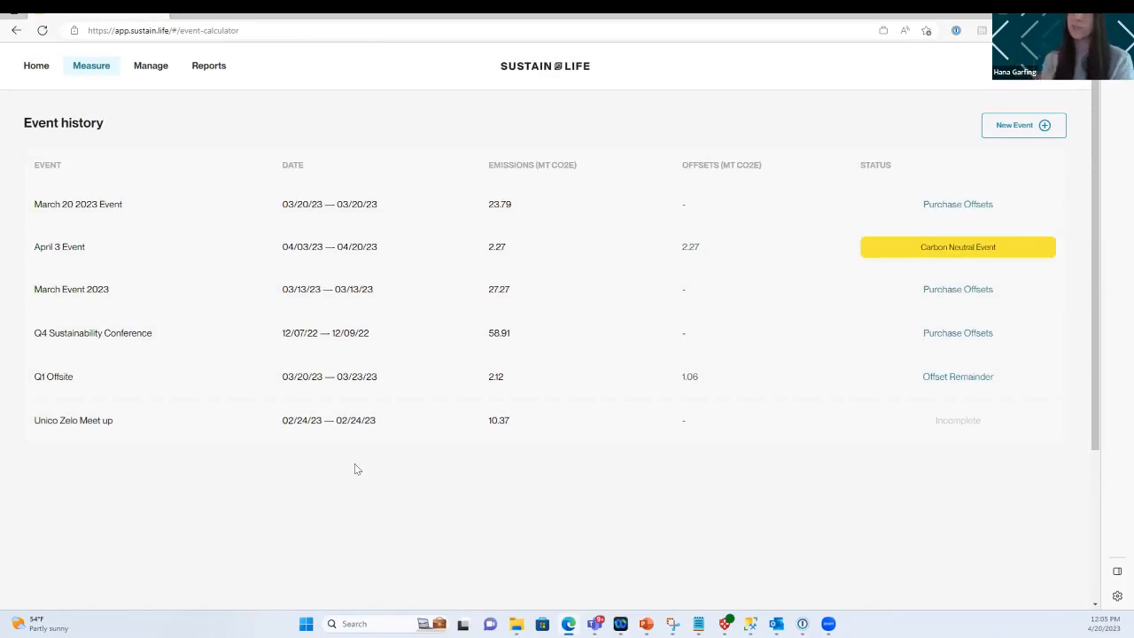
pyautogui.moveTo(150, 376)
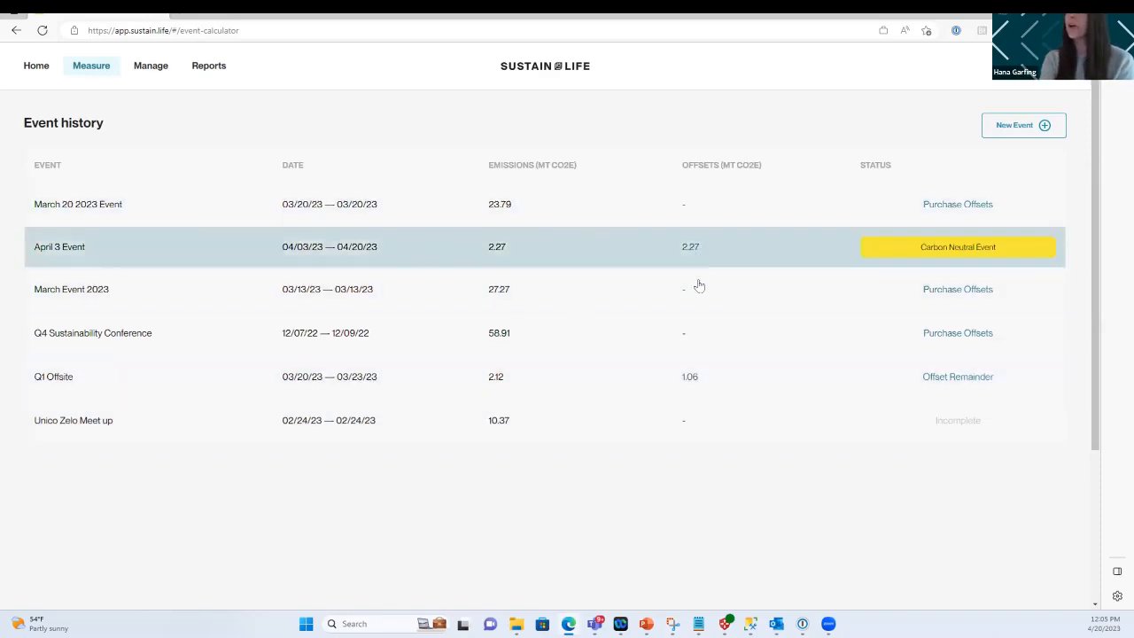
pyautogui.moveTo(716, 386)
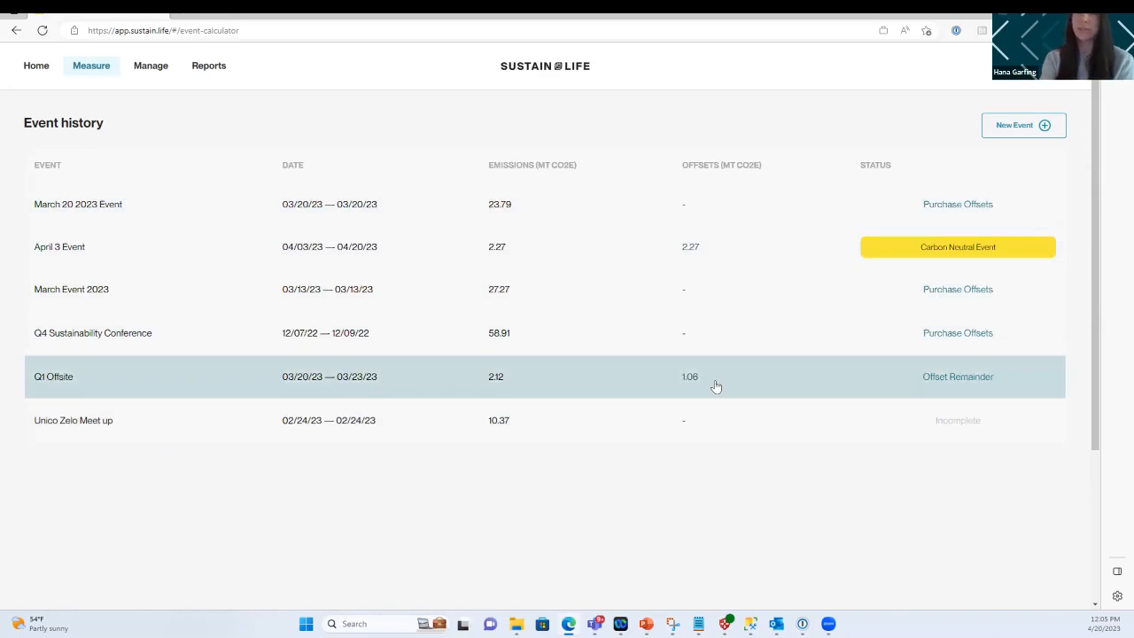
pyautogui.moveTo(905, 401)
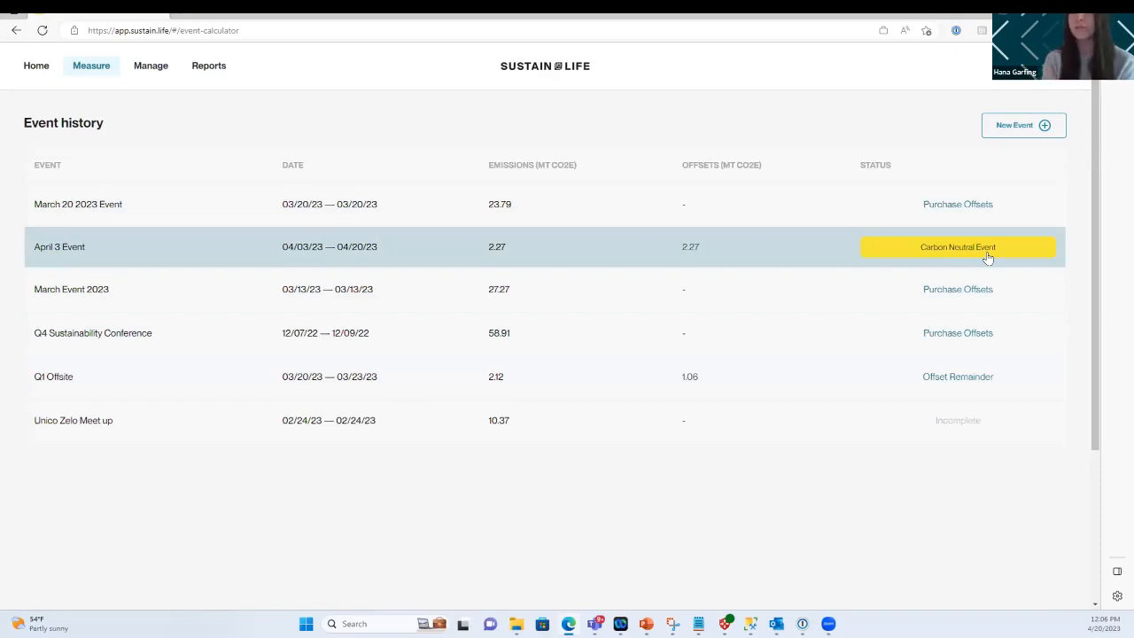
pyautogui.moveTo(949, 121)
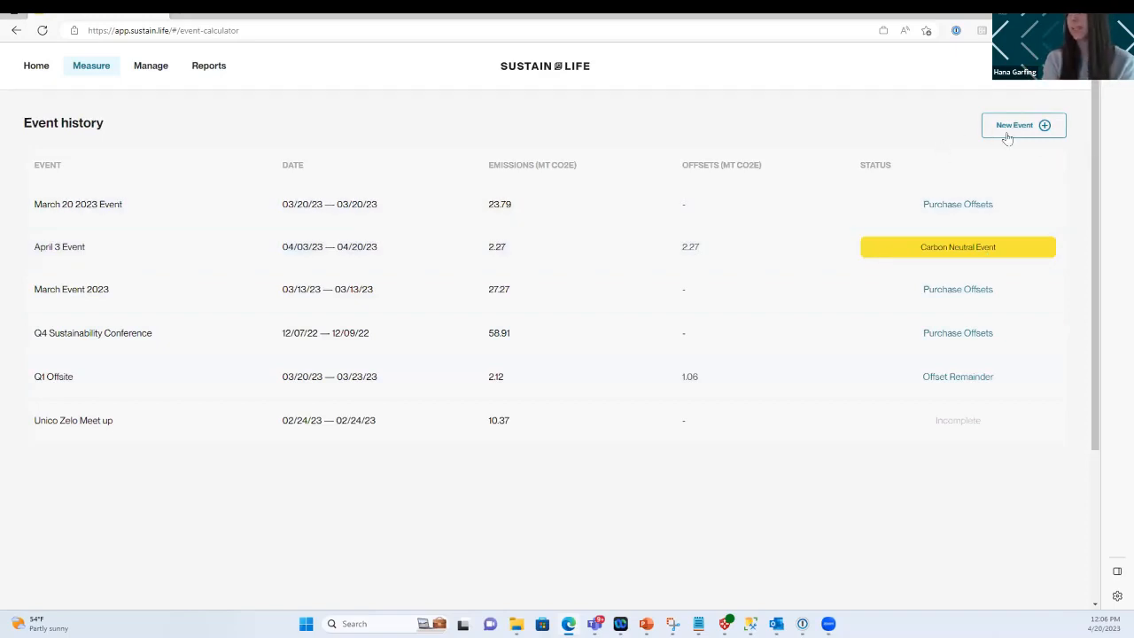
# Start a new event, showing the blank Event overview form with default dates and United States.
pyautogui.click(1024, 124)
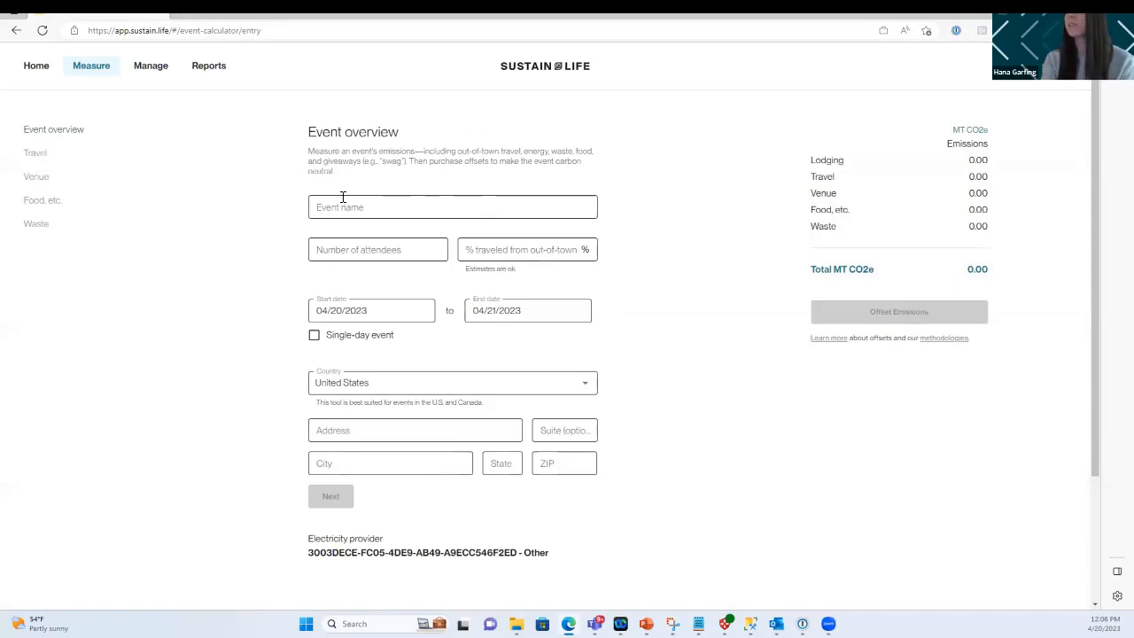
pyautogui.moveTo(61, 121)
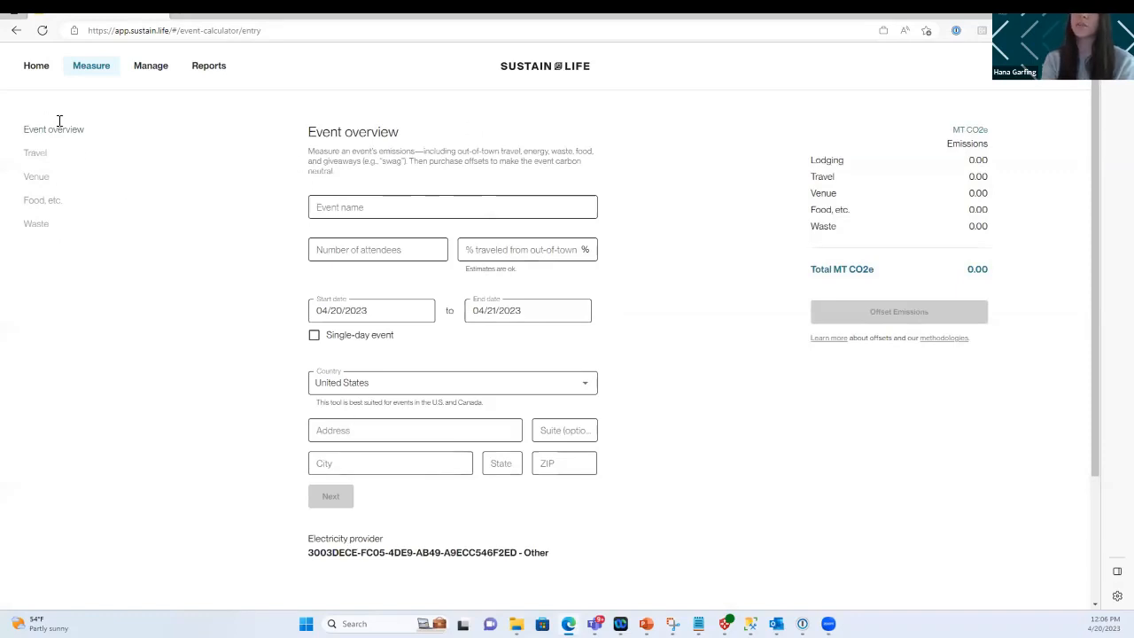
pyautogui.moveTo(80, 234)
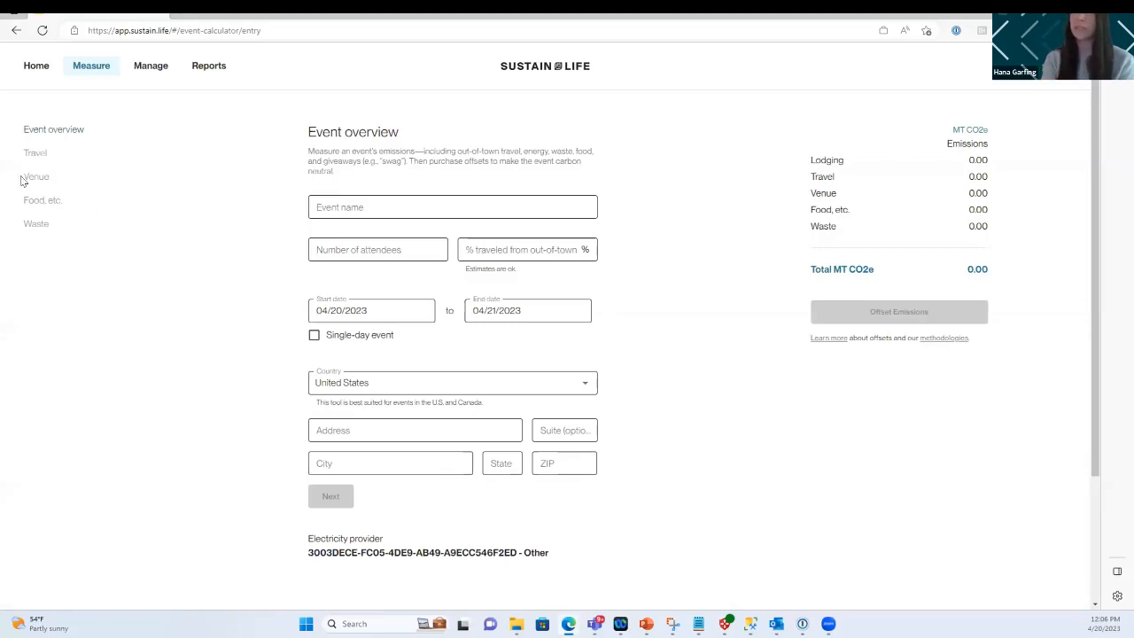
pyautogui.moveTo(949, 216)
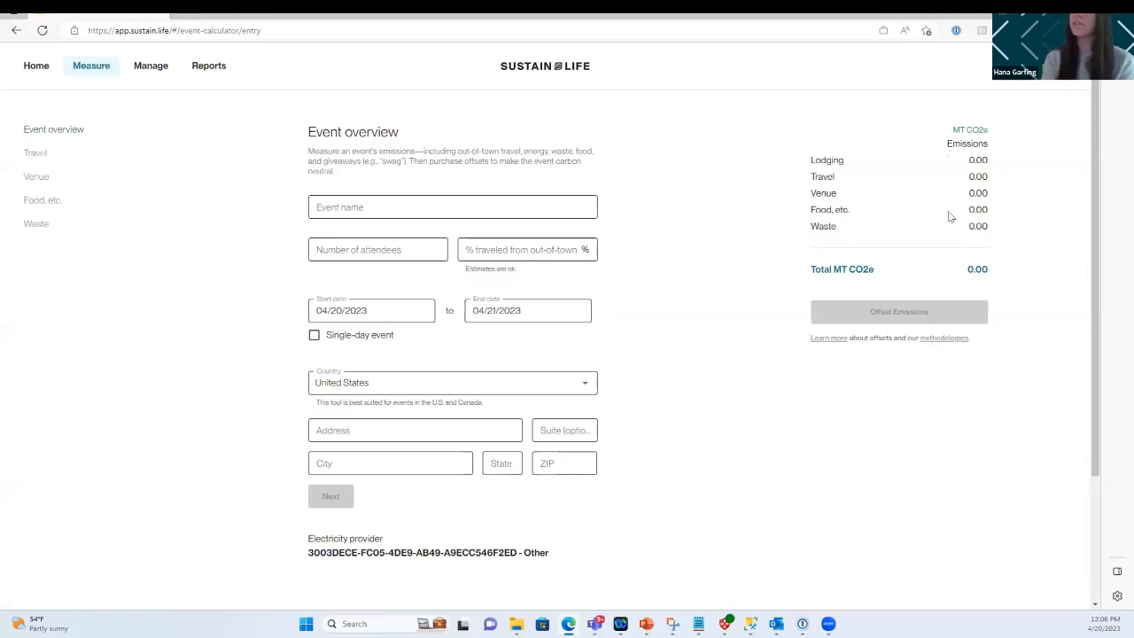
pyautogui.moveTo(851, 188)
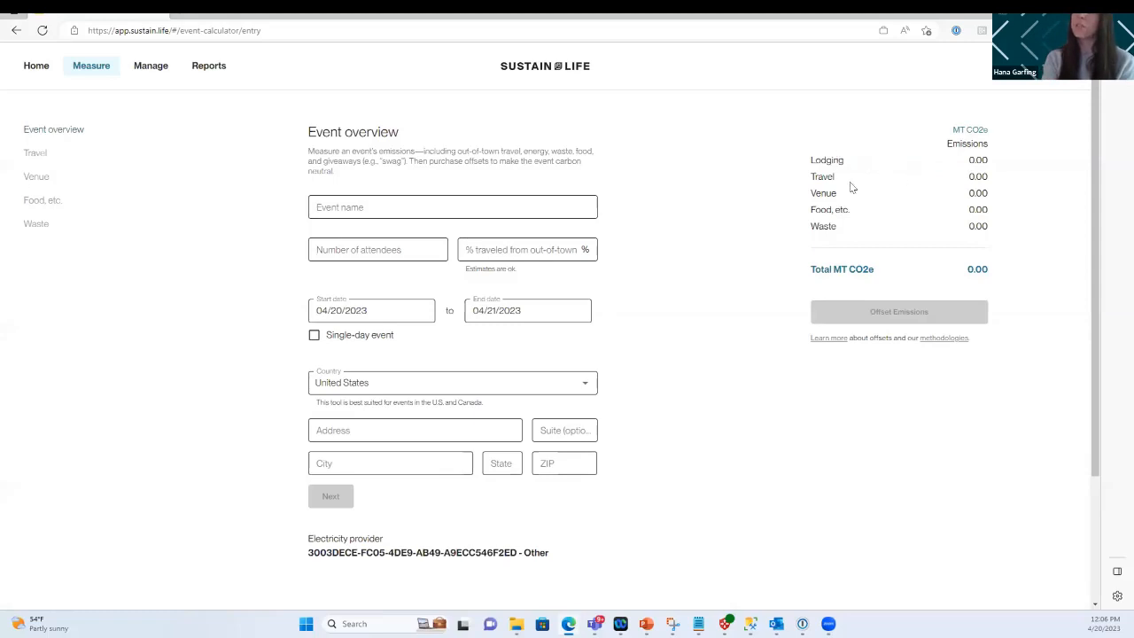
pyautogui.moveTo(908, 234)
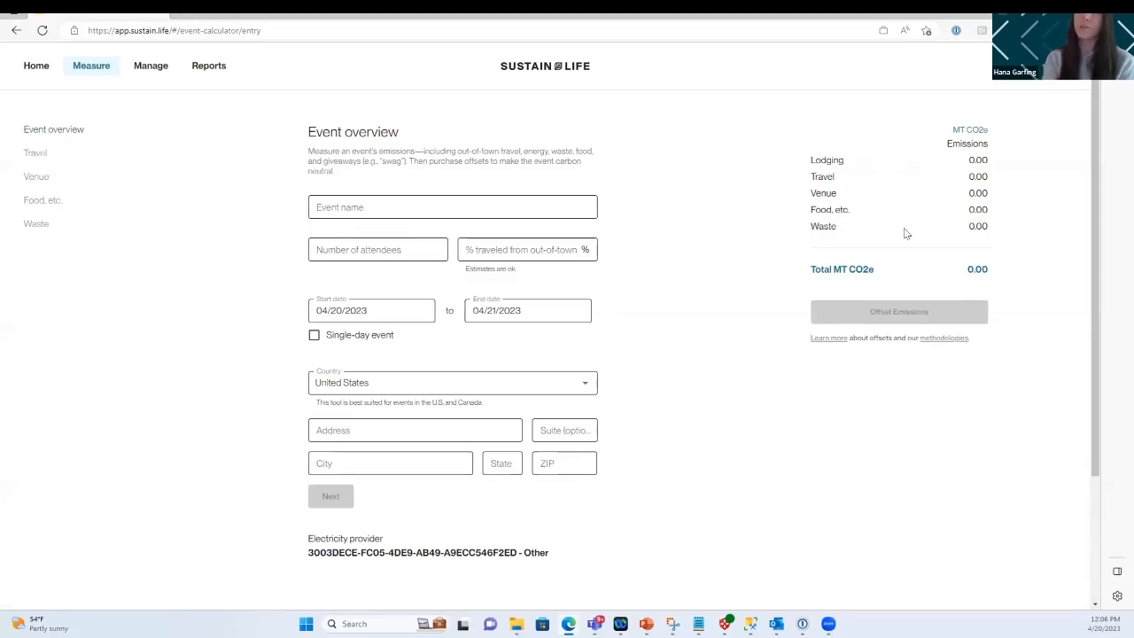
pyautogui.moveTo(344, 163)
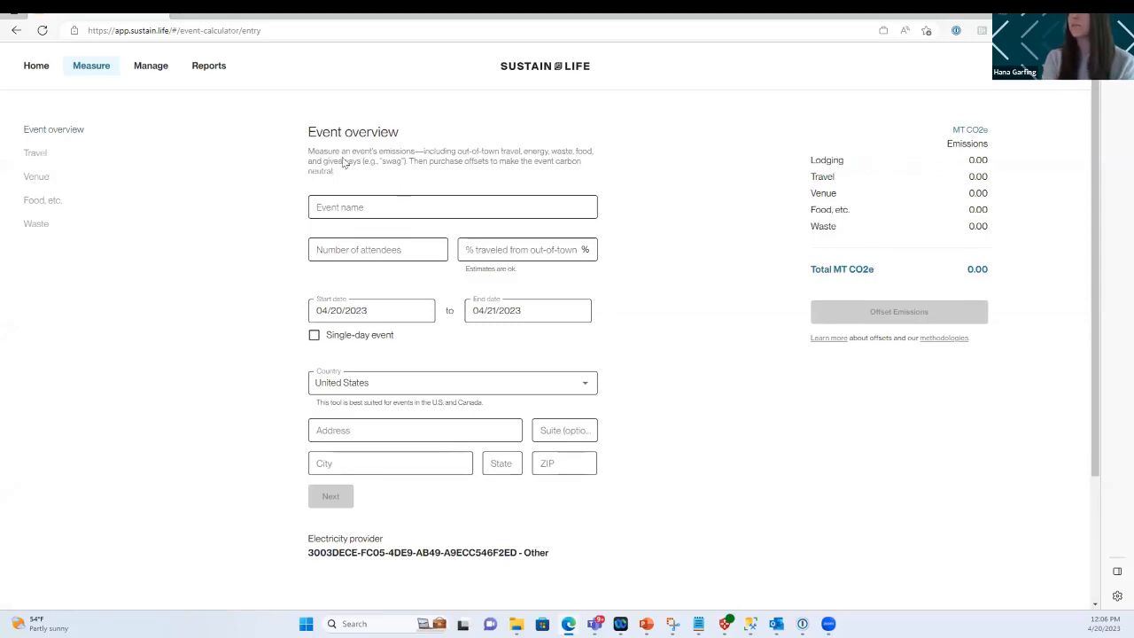
pyautogui.moveTo(800, 170)
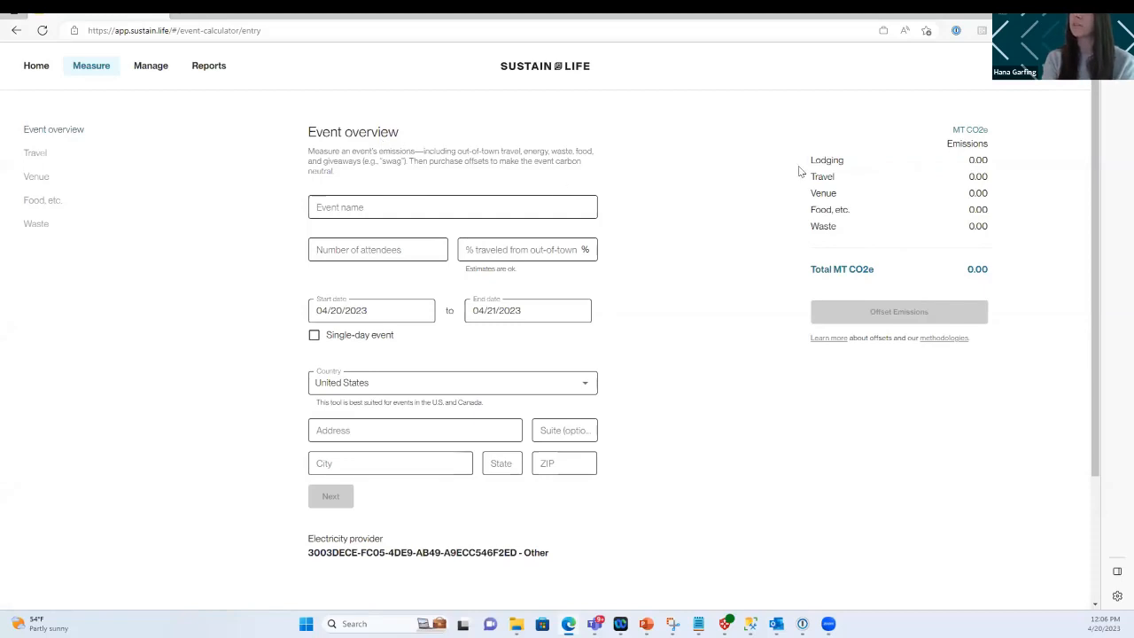
# Name the event '420 Event' with 100 attendees and 50% travelling from out of town.
pyautogui.click(453, 206)
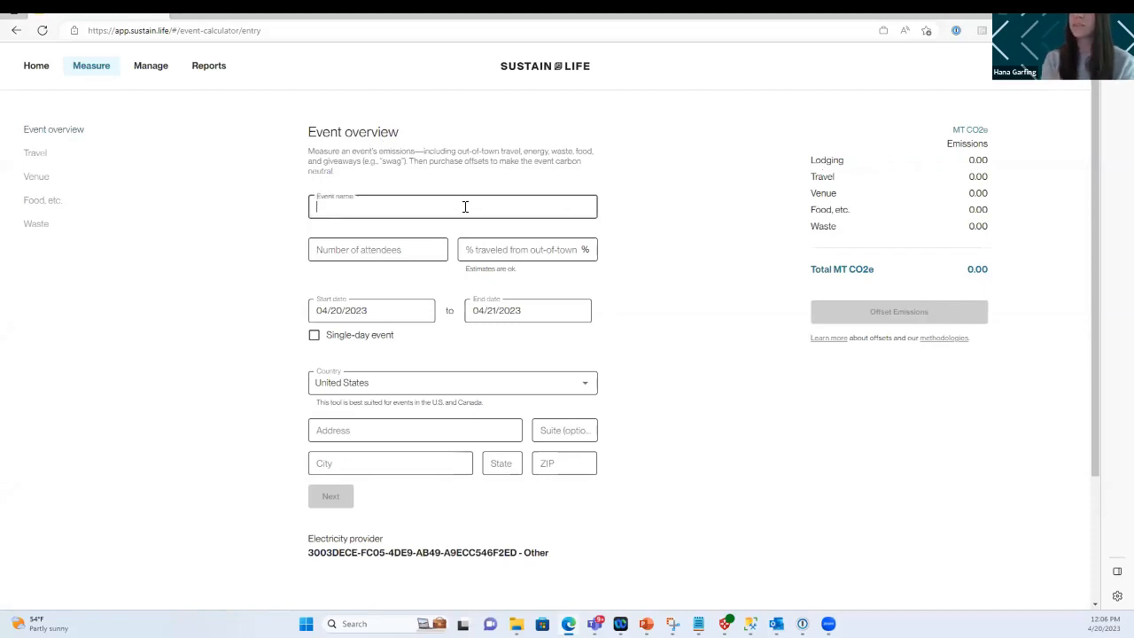
pyautogui.write('420')
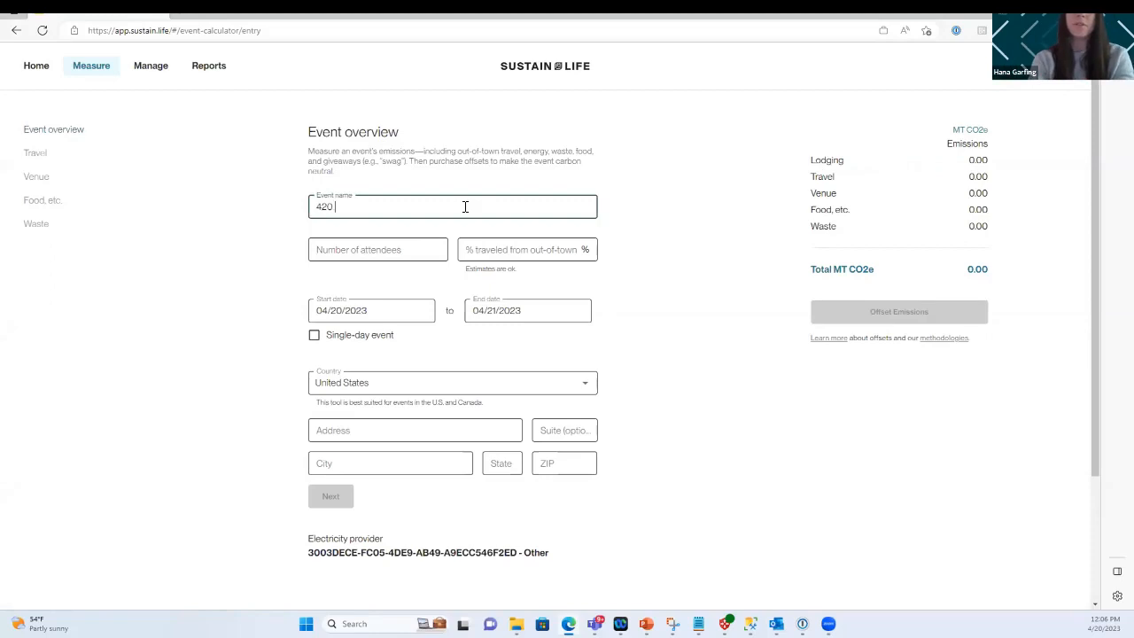
pyautogui.write('Event')
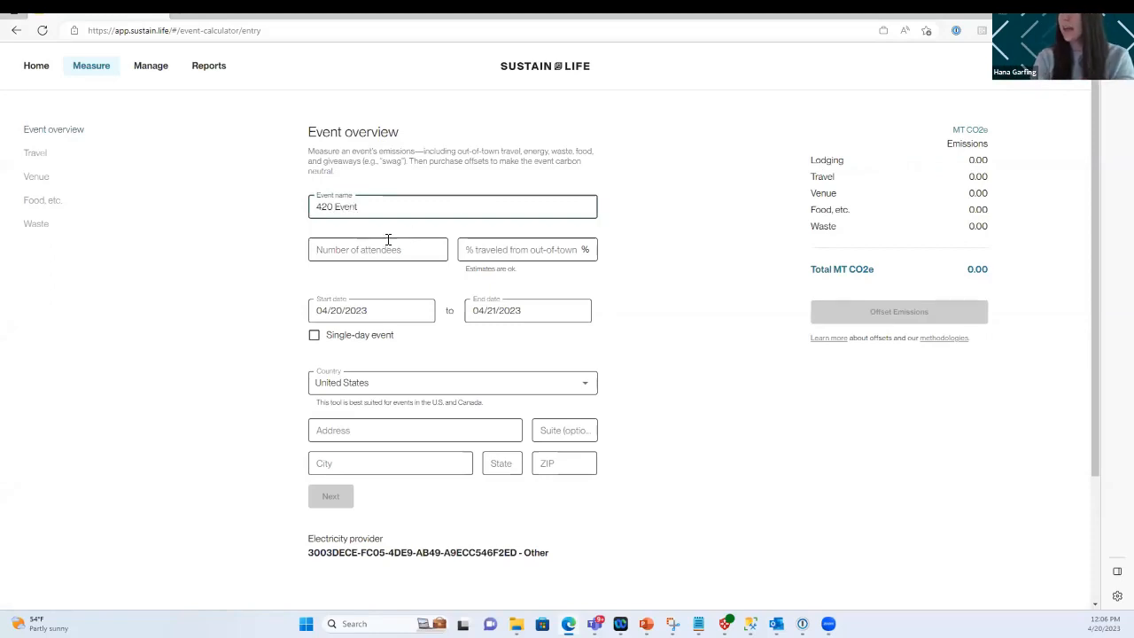
pyautogui.write('100')
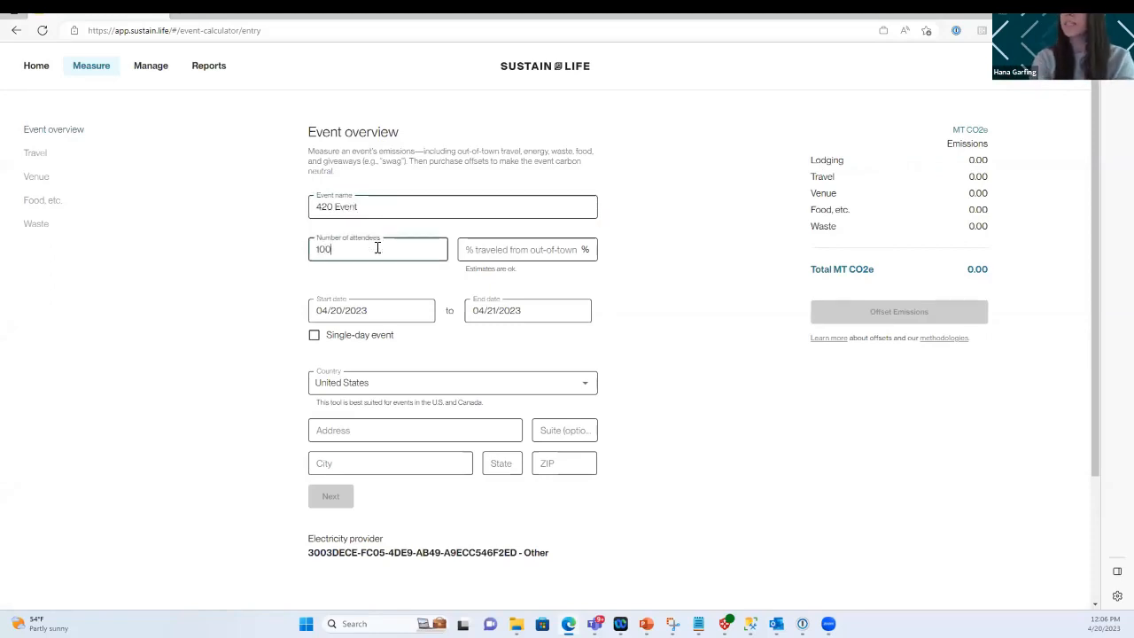
pyautogui.write('50')
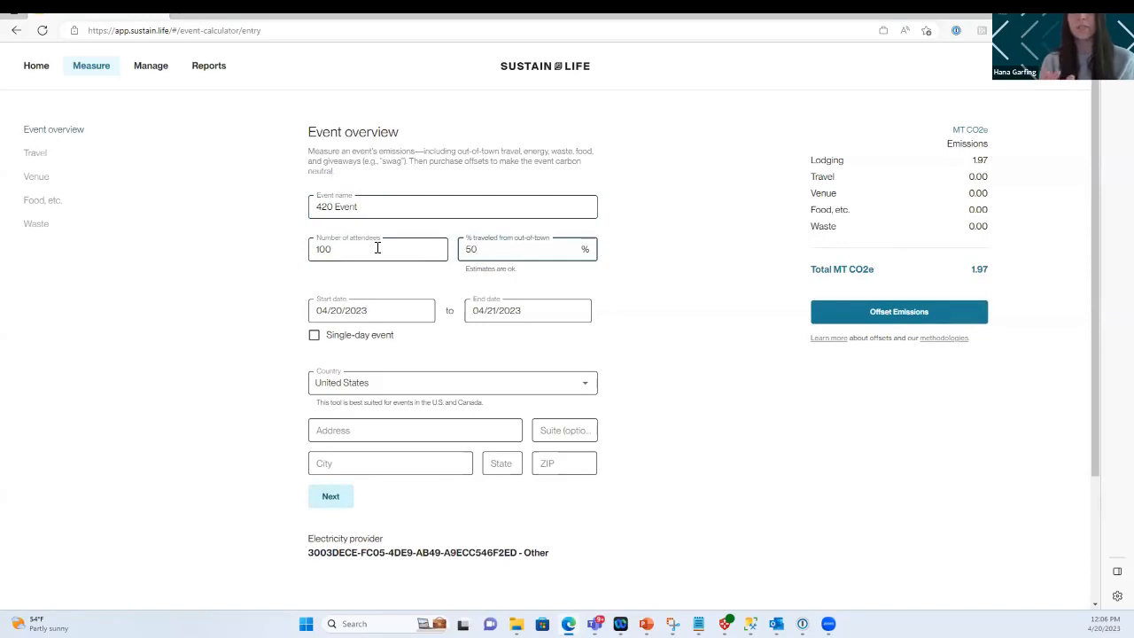
pyautogui.click(522, 248)
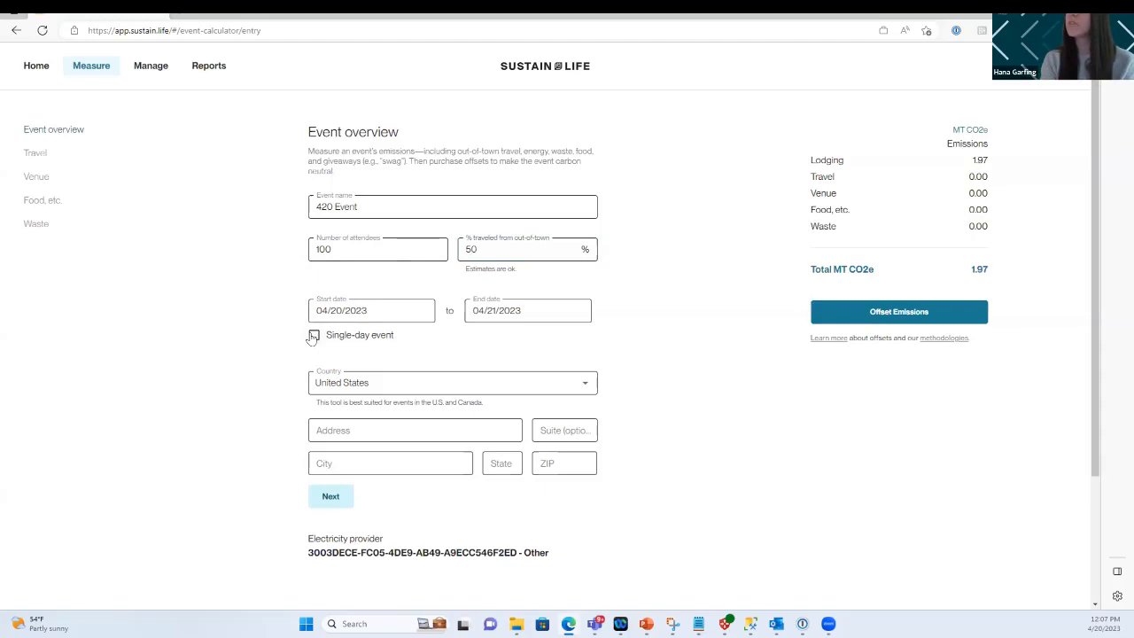
# Mark it a single-day event on 04/20/2023 and enter a venue address in Marion, VA 24354.
pyautogui.click(314, 335)
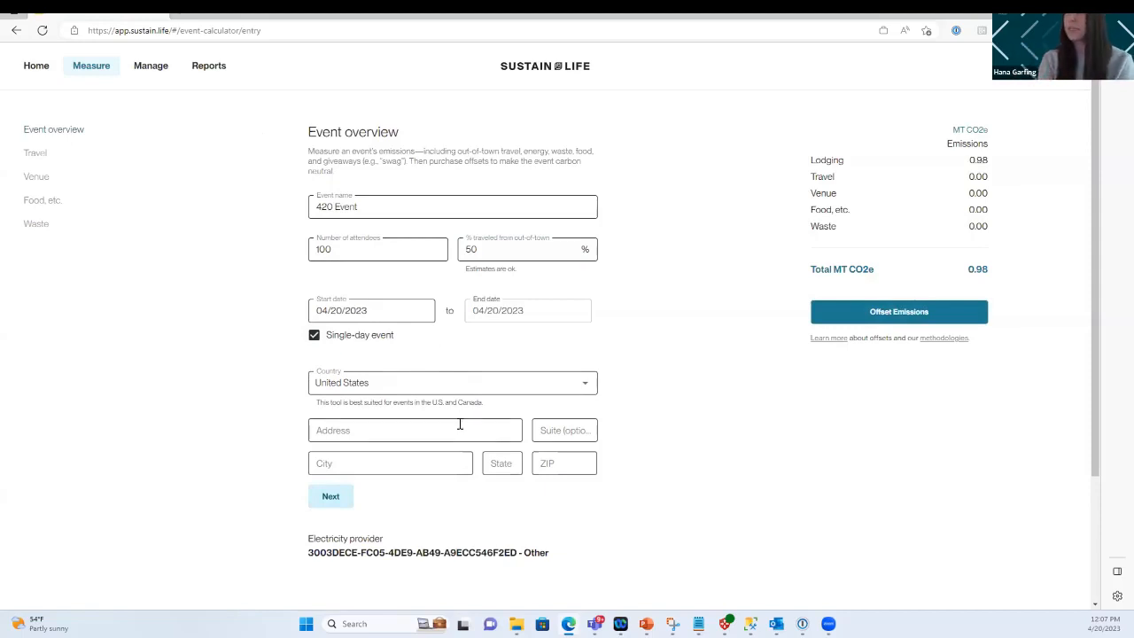
pyautogui.write('456 Adwolfe Rd')
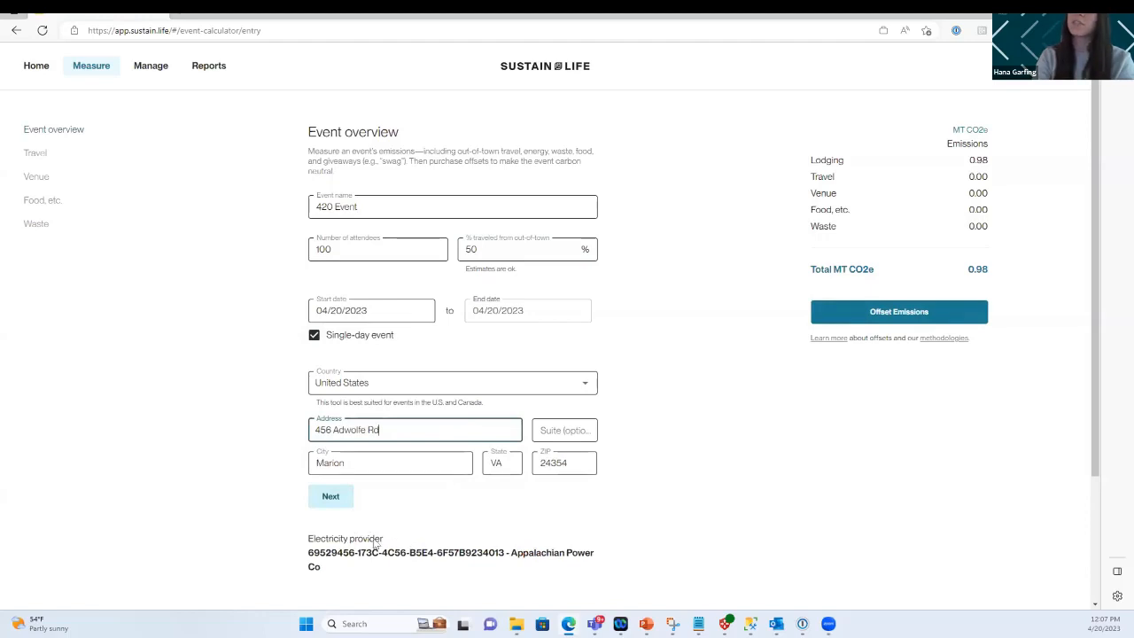
pyautogui.moveTo(459, 528)
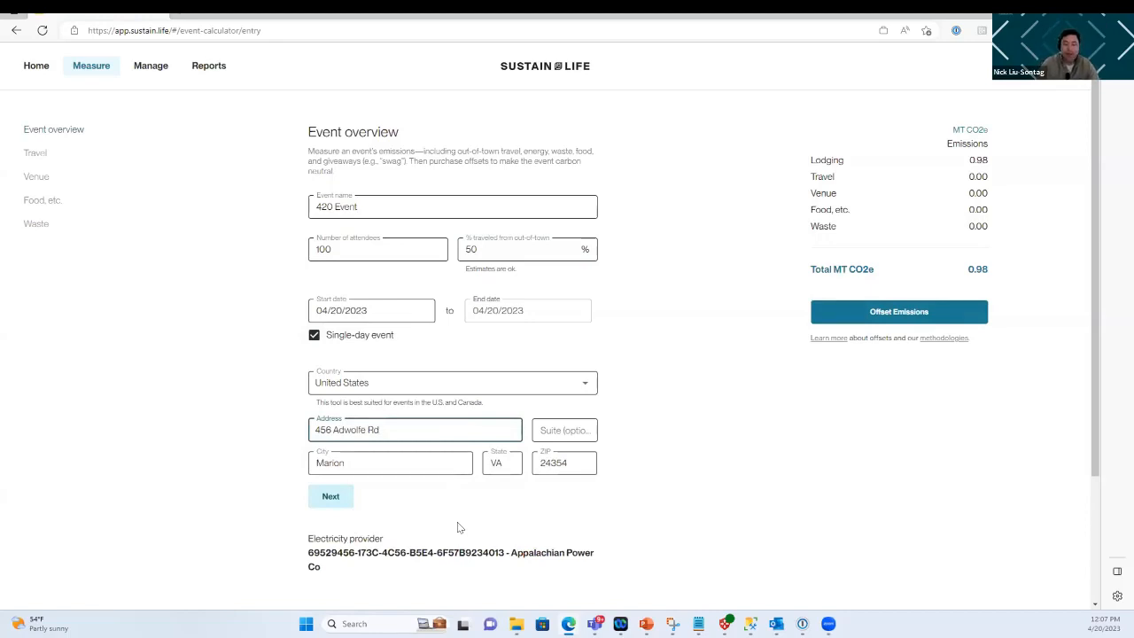
pyautogui.click(414, 430)
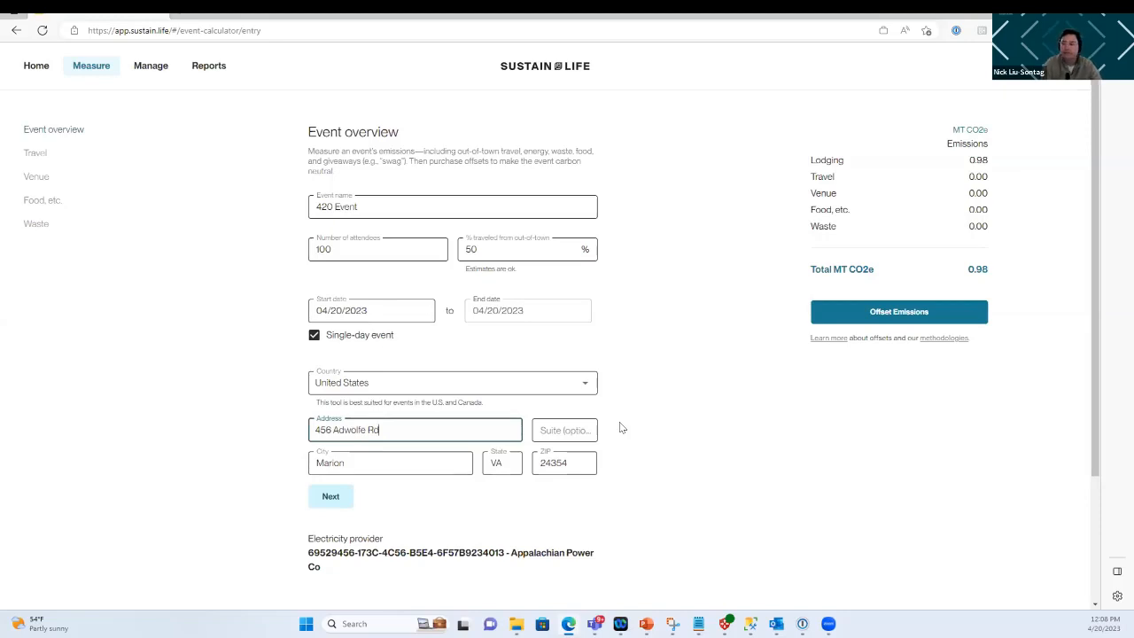
pyautogui.moveTo(220, 303)
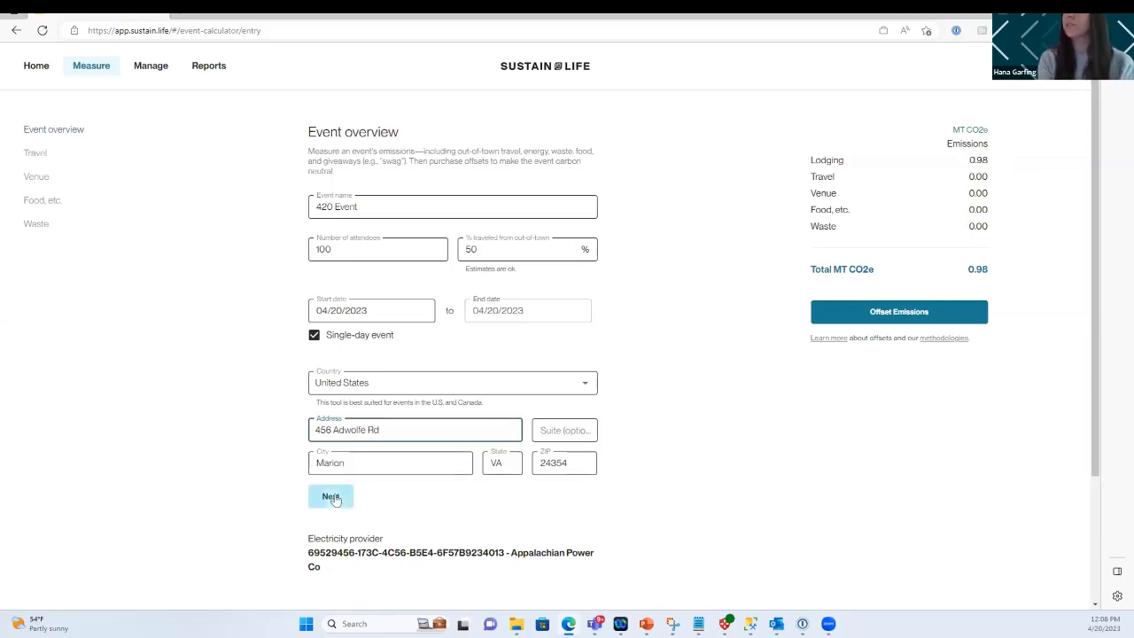
# On the Travel step, enter distances of 5000 car, 500 train and 5/500 flight miles.
pyautogui.click(330, 496)
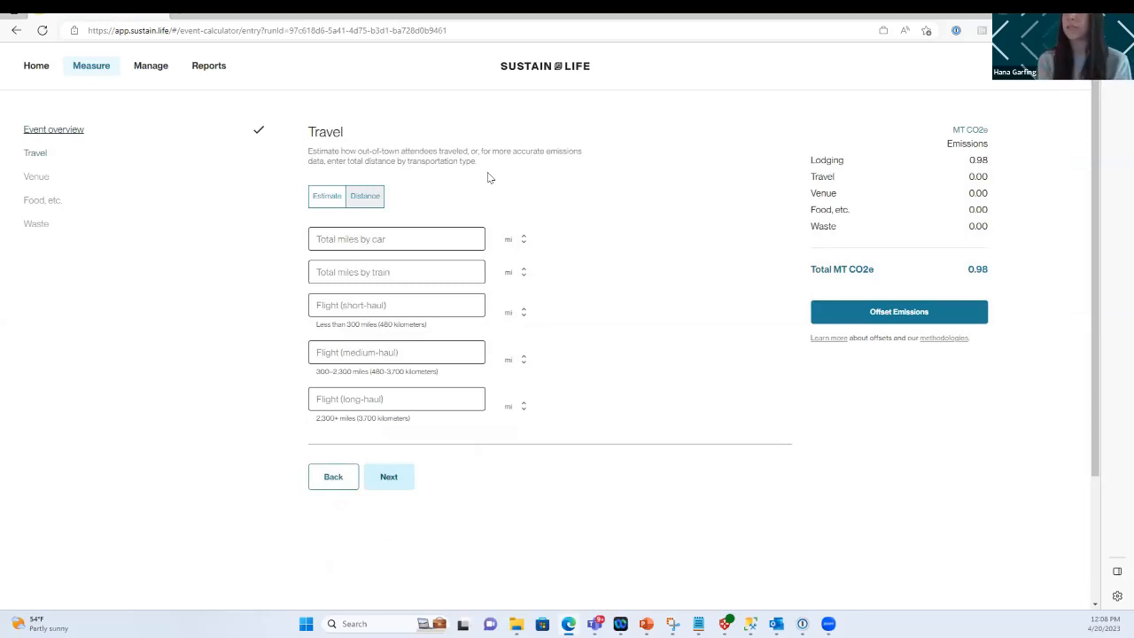
pyautogui.click(397, 238)
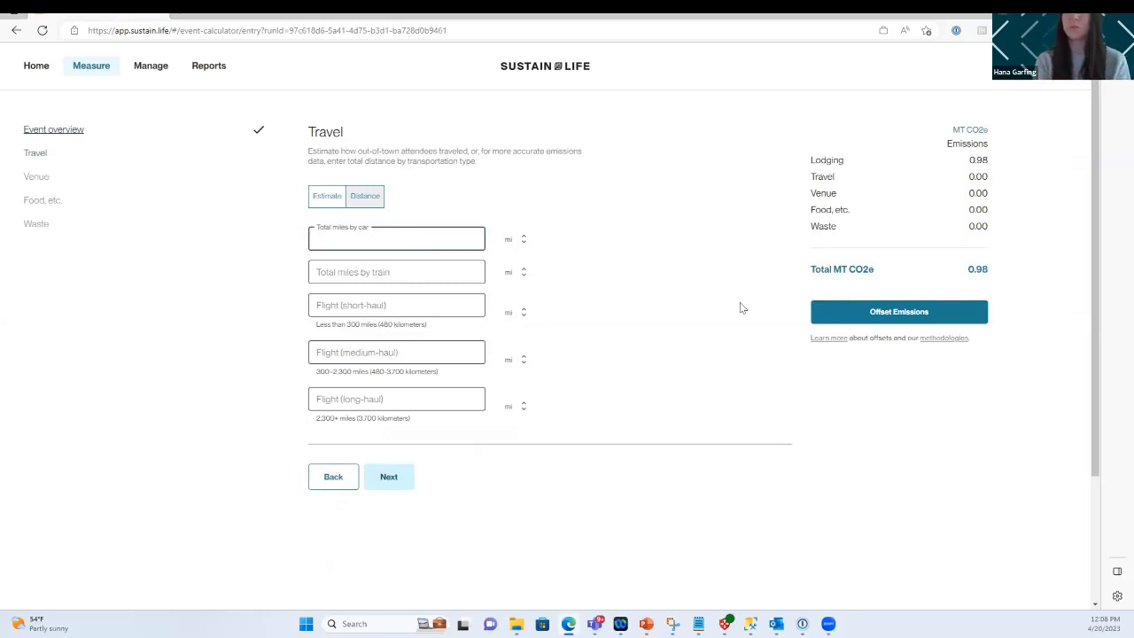
pyautogui.write('5000')
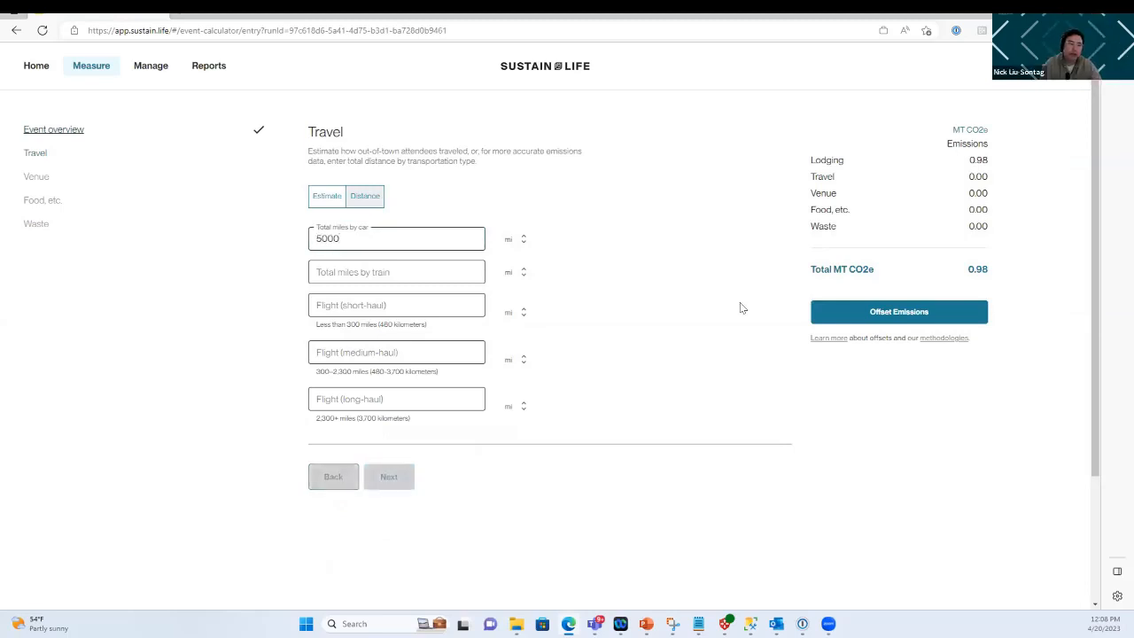
pyautogui.write('500')
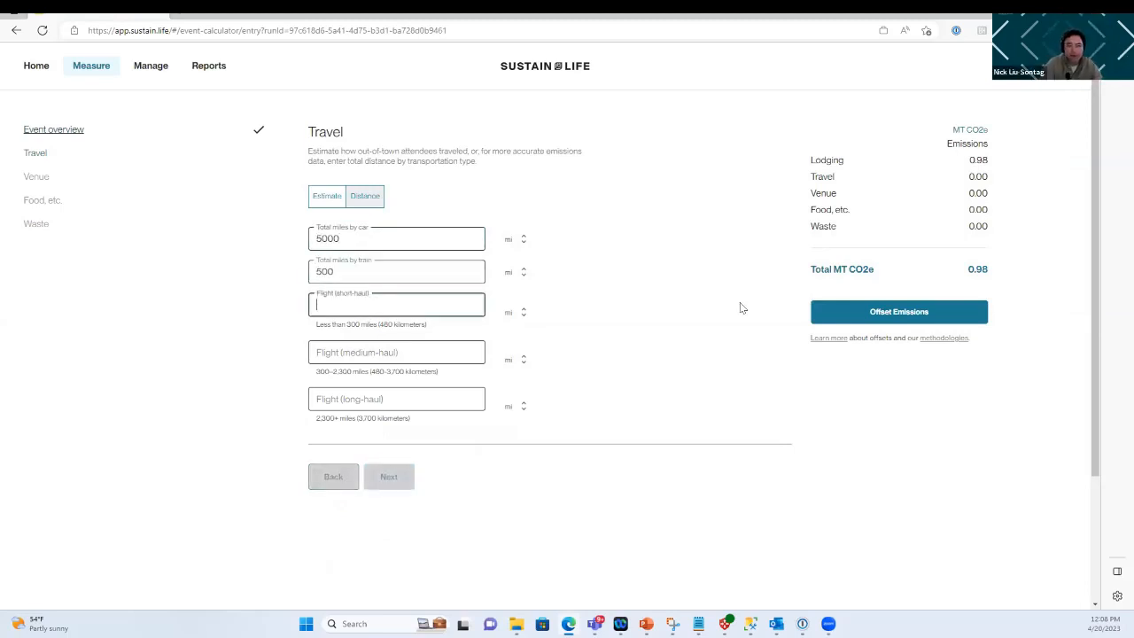
pyautogui.write('5000')
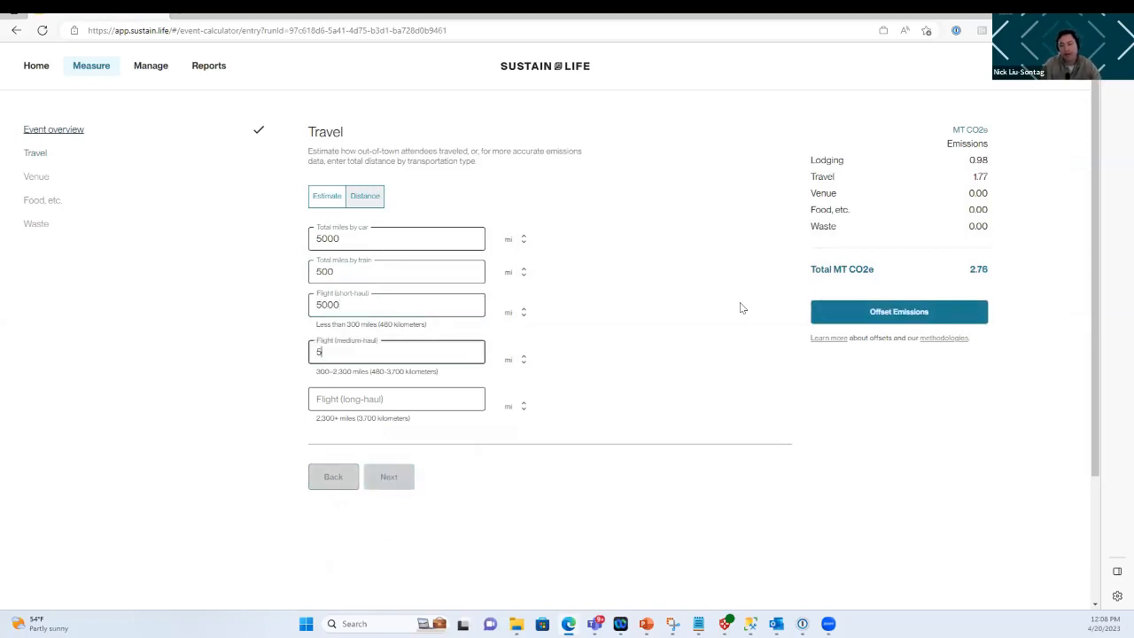
pyautogui.write('5000')
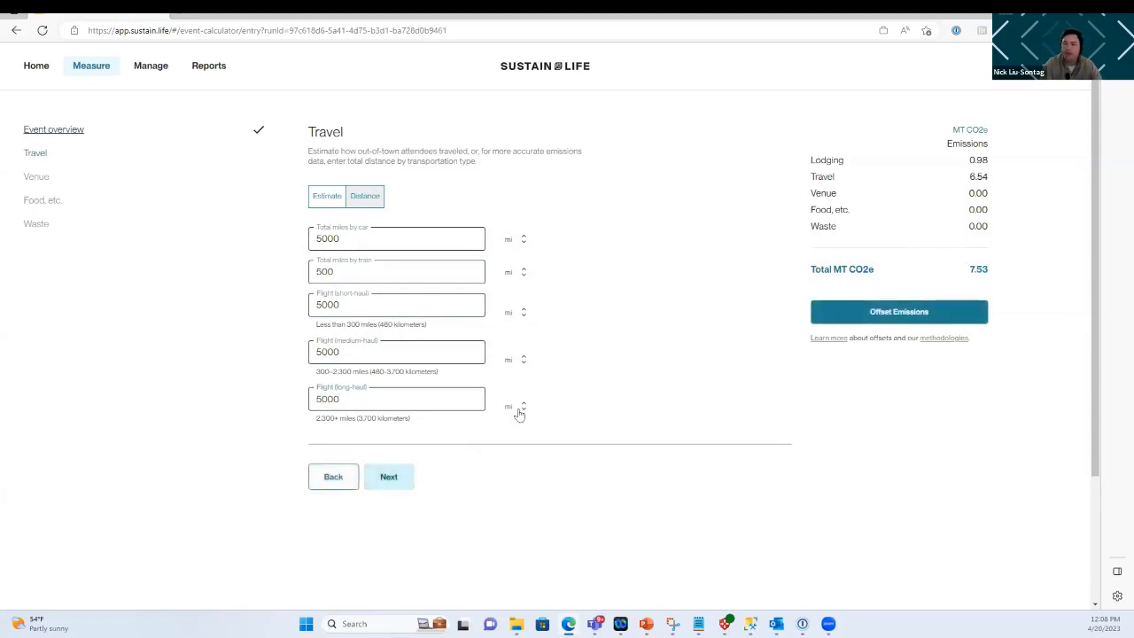
# Review the long-haul flight unit options, then switch travel entry to percentage estimates.
pyautogui.click(521, 405)
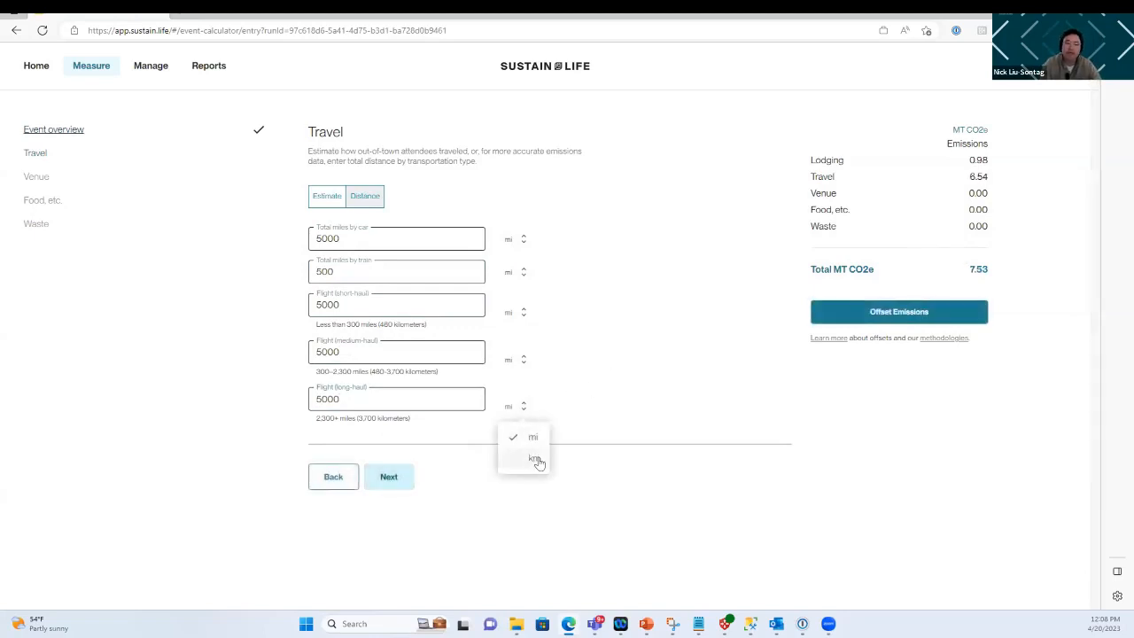
pyautogui.moveTo(558, 393)
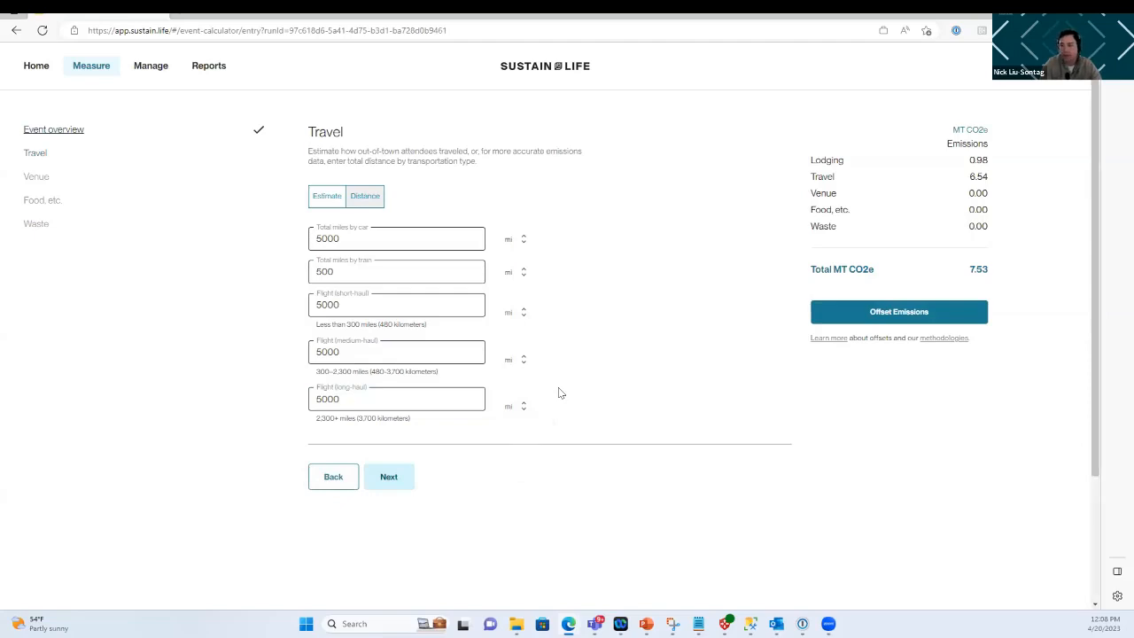
pyautogui.click(507, 273)
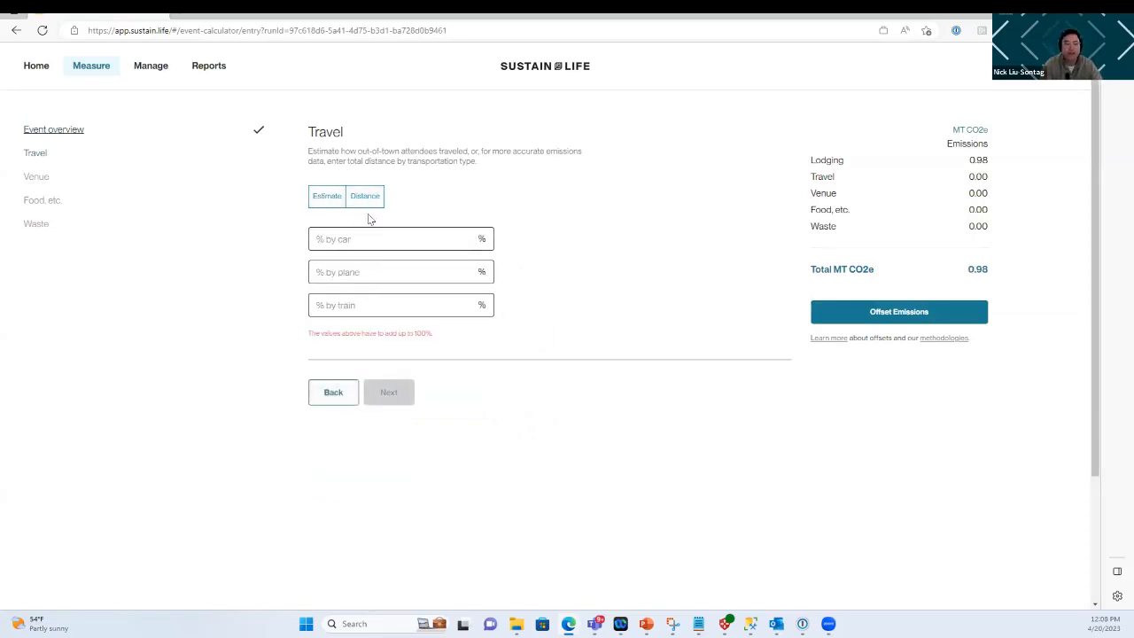
# Enter percentage shares so attendees split 10% car, 60% plane and 40% train.
pyautogui.click(401, 238)
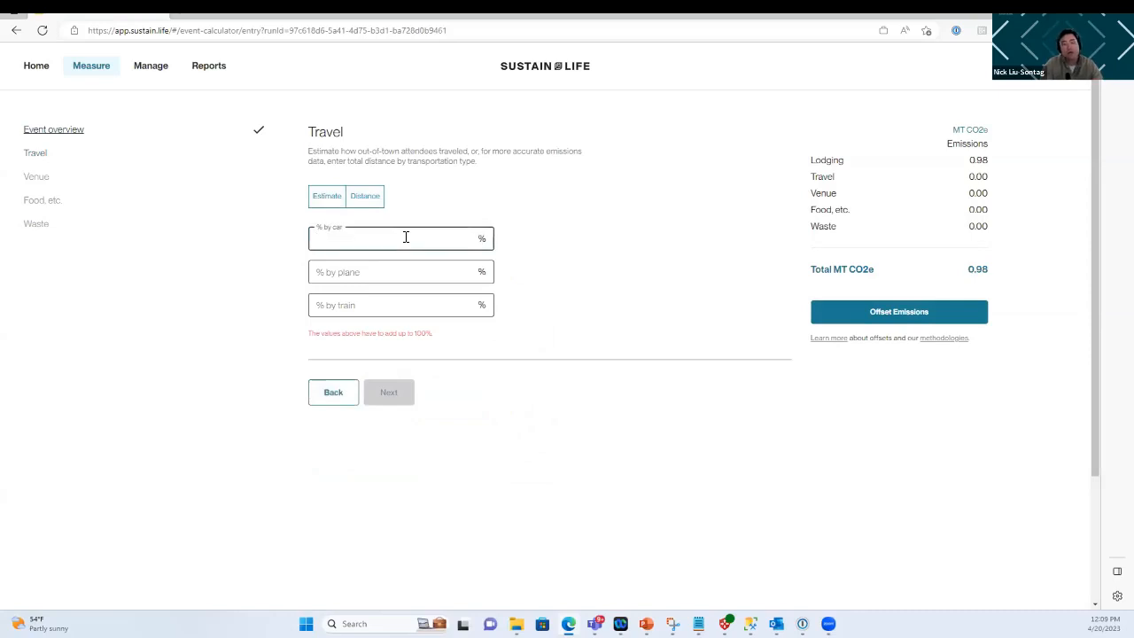
pyautogui.write('50')
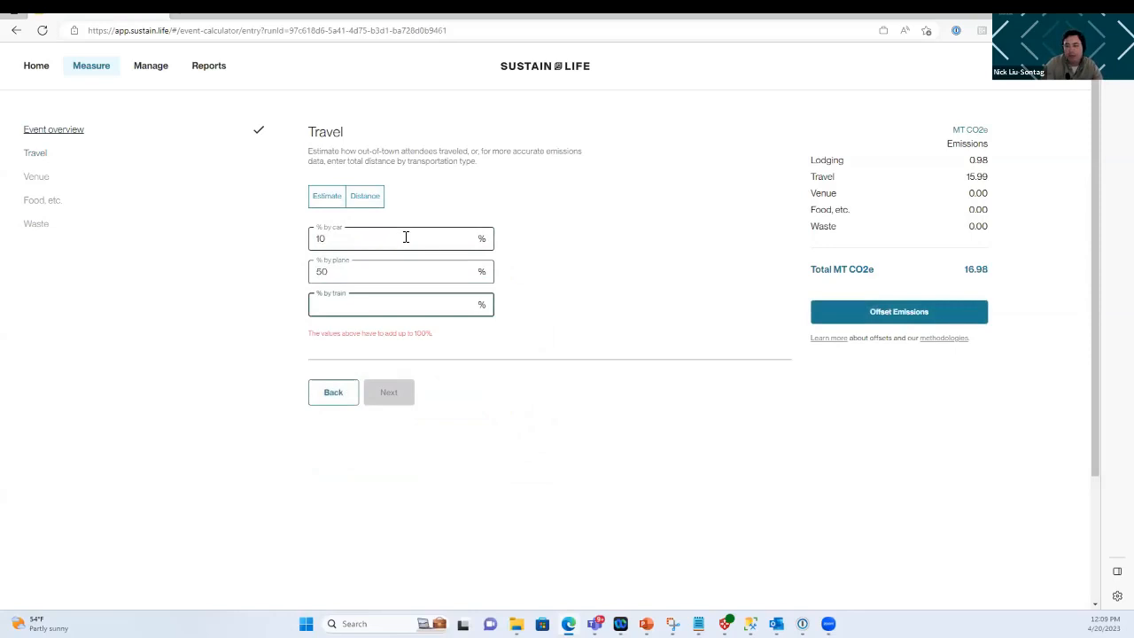
pyautogui.write('40')
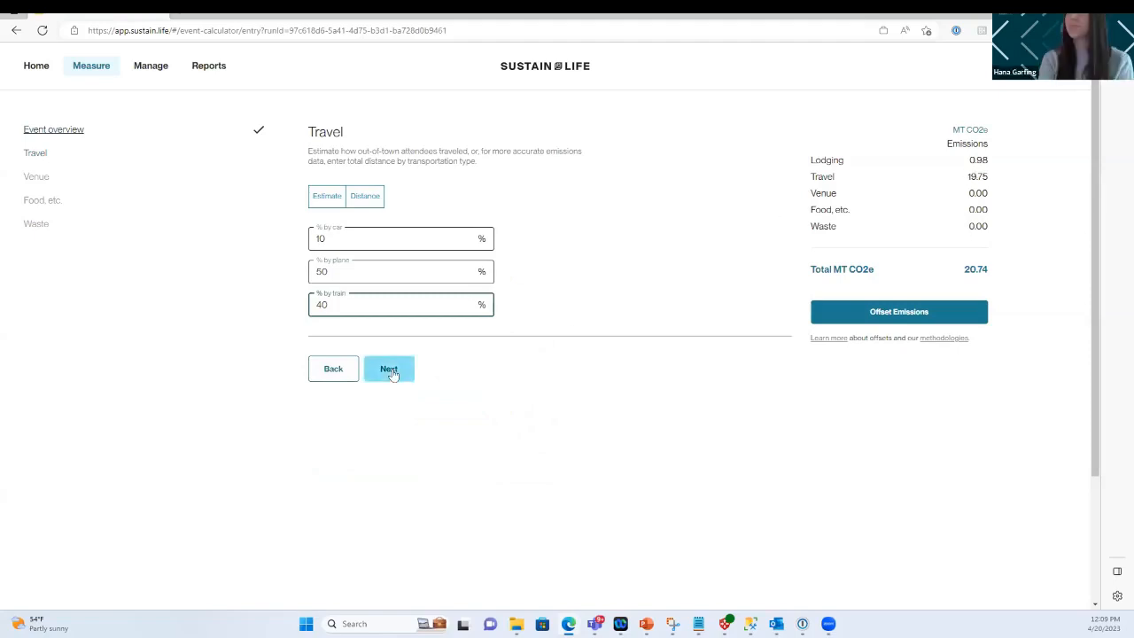
# On the Venue step, enter a venue size of 10,000 sq ft for electricity and natural gas.
pyautogui.click(388, 368)
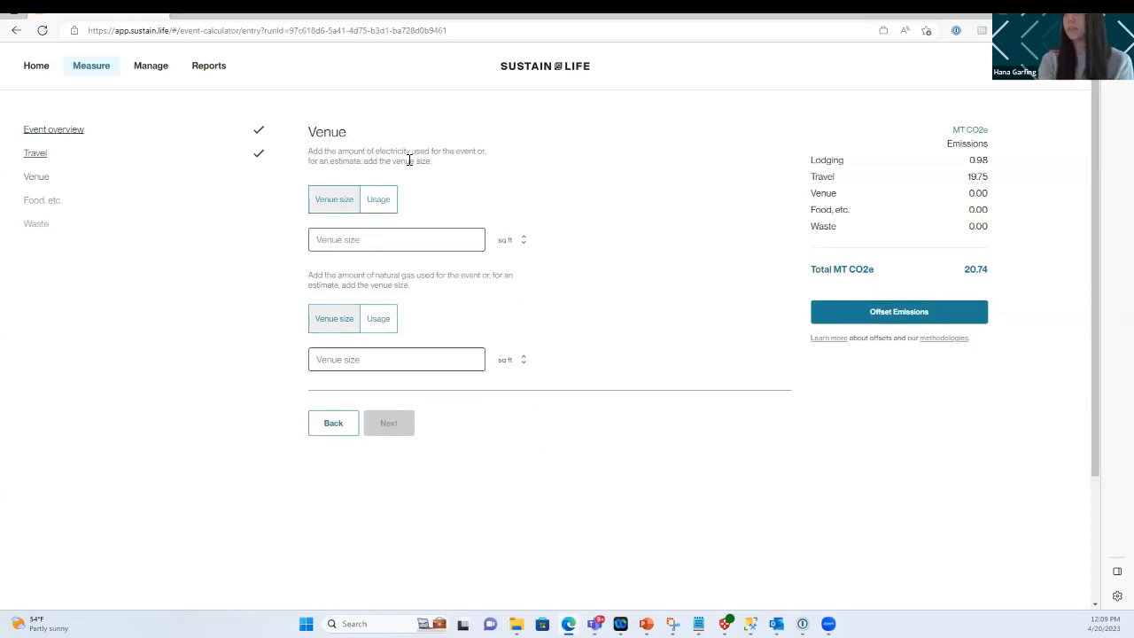
pyautogui.click(397, 239)
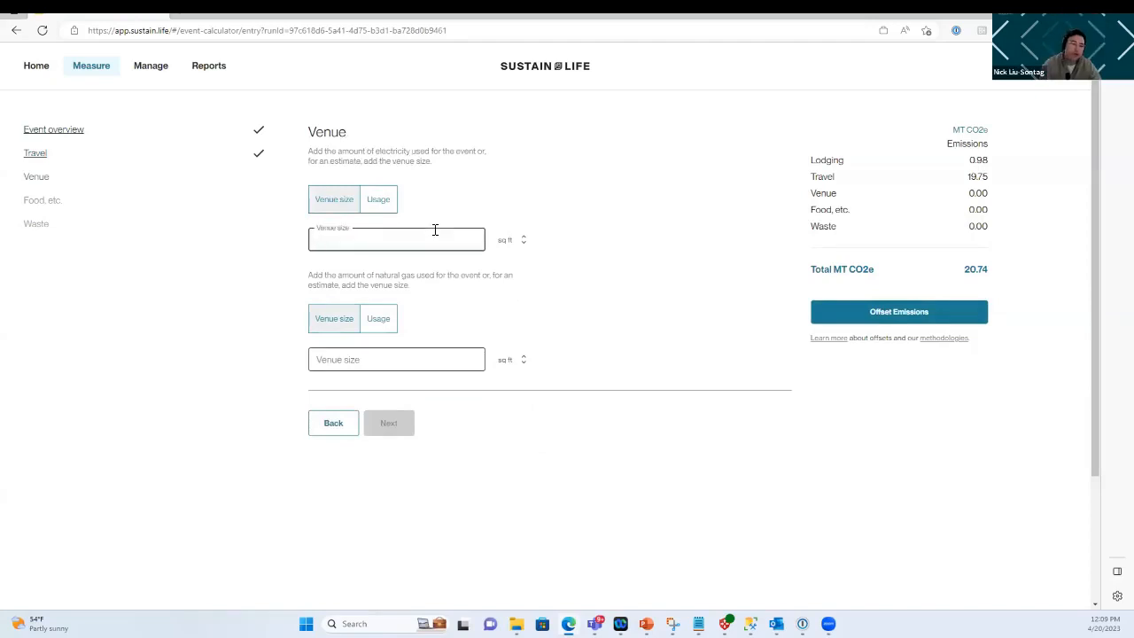
pyautogui.write('10000')
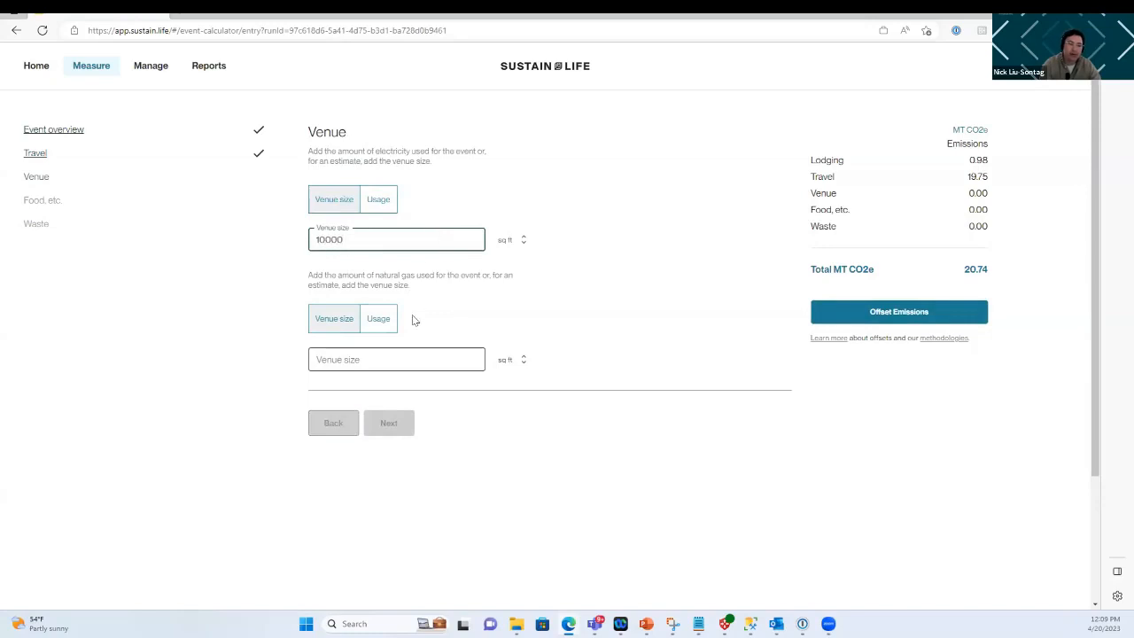
pyautogui.write('10000')
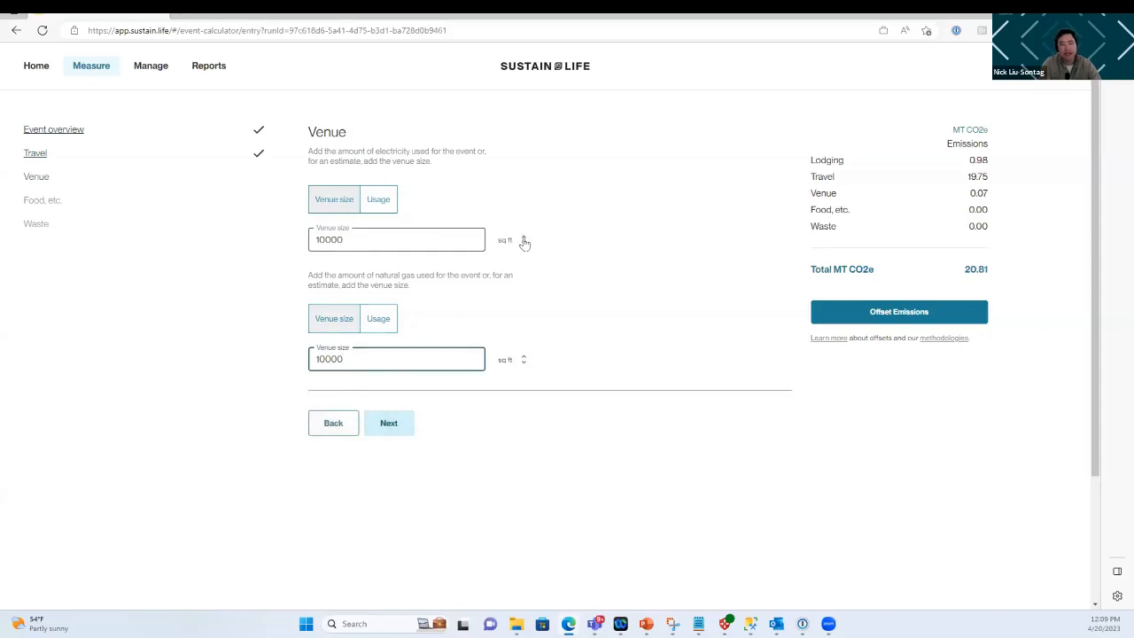
pyautogui.click(523, 241)
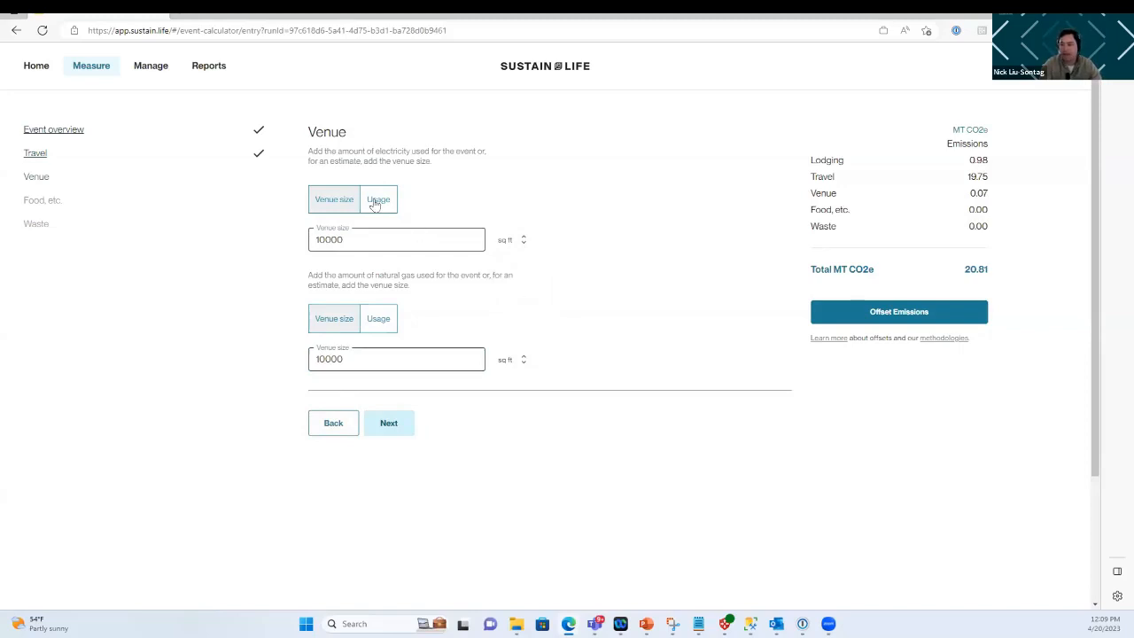
# Switch venue entries to actual usage with 200 therms of natural gas, then continue.
pyautogui.click(379, 199)
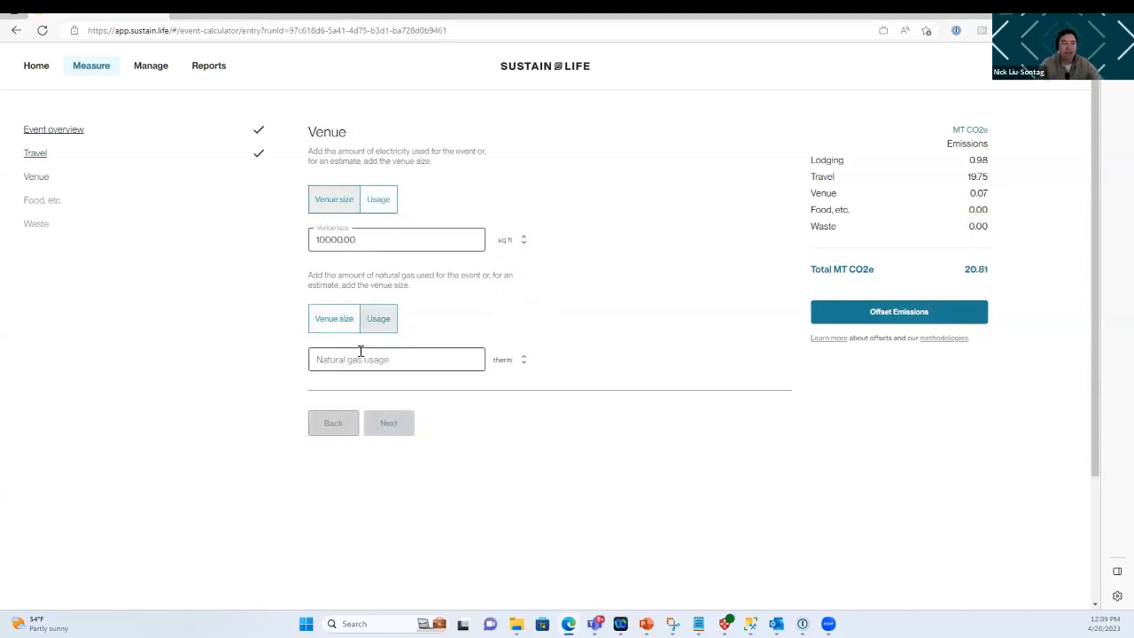
pyautogui.click(397, 357)
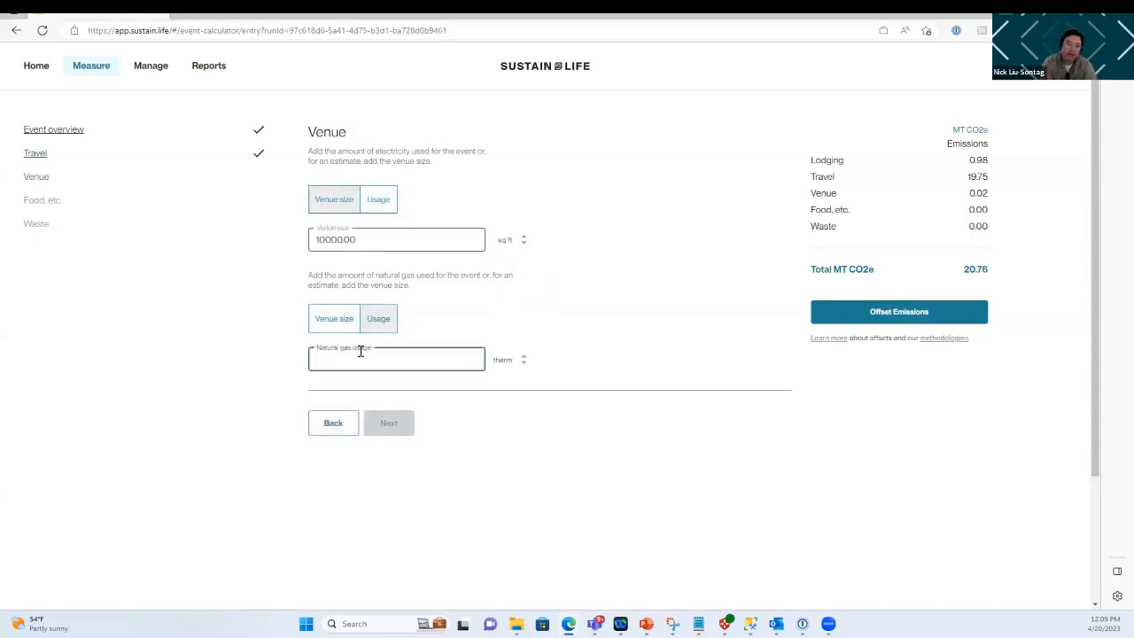
pyautogui.write('200')
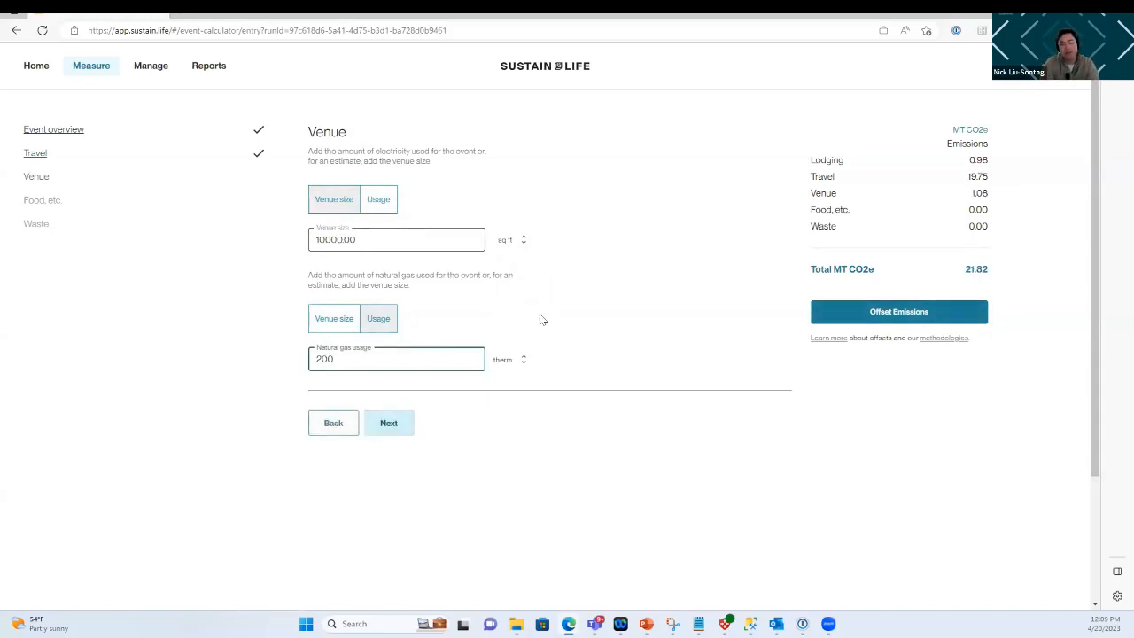
pyautogui.click(388, 422)
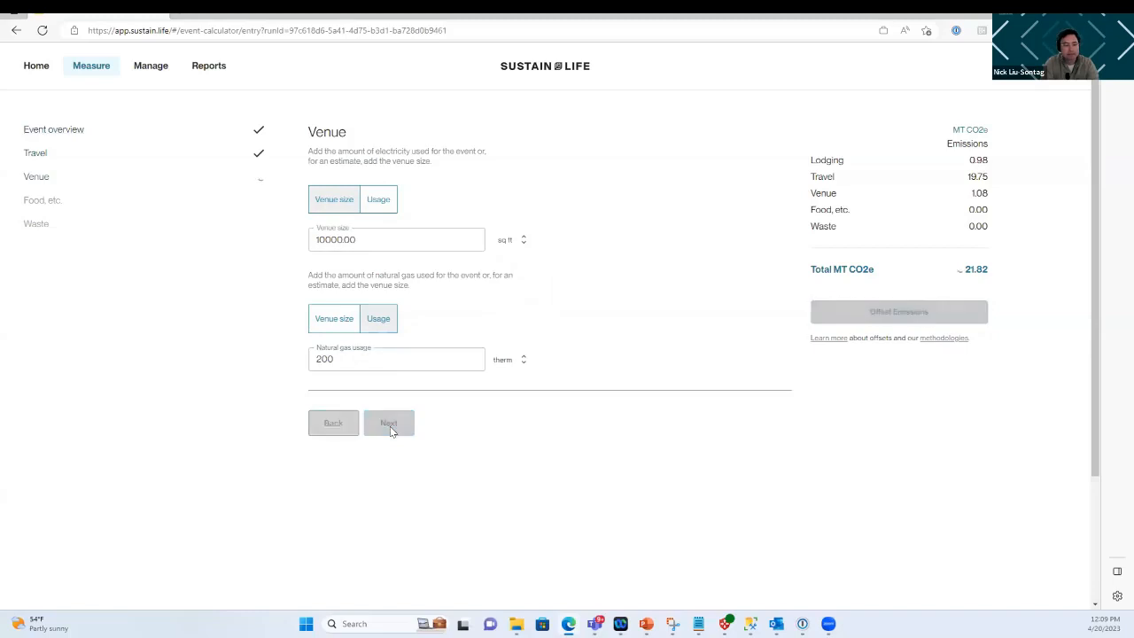
# Answer yes to drinks, meals and snacks with 50% meat meals and $4000 swag, then continue to Waste.
pyautogui.click(389, 422)
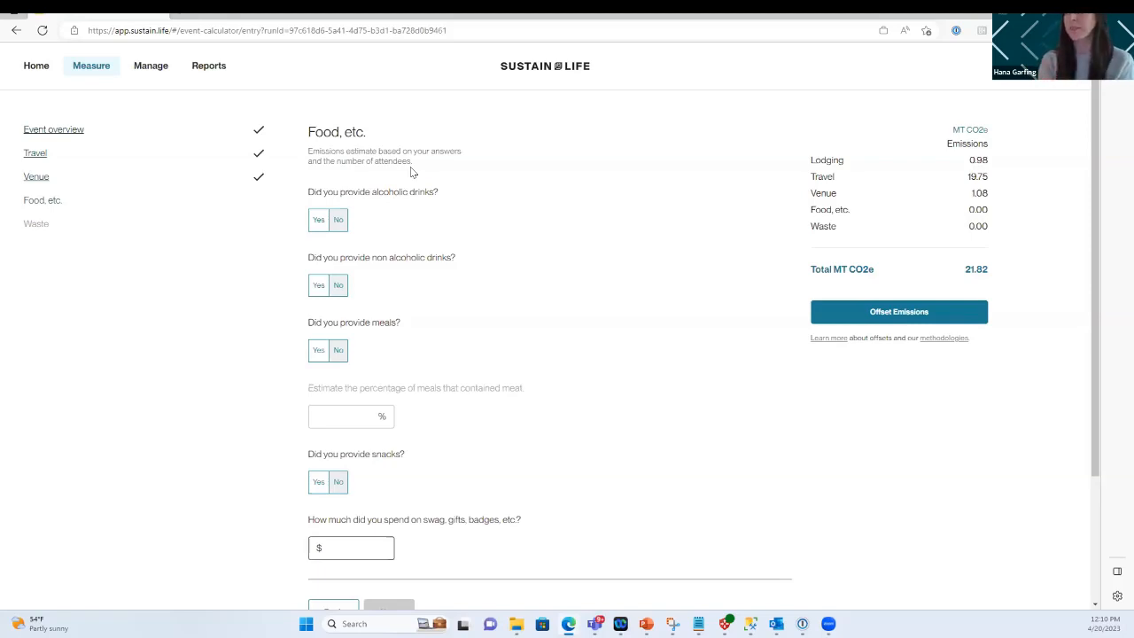
pyautogui.click(319, 219)
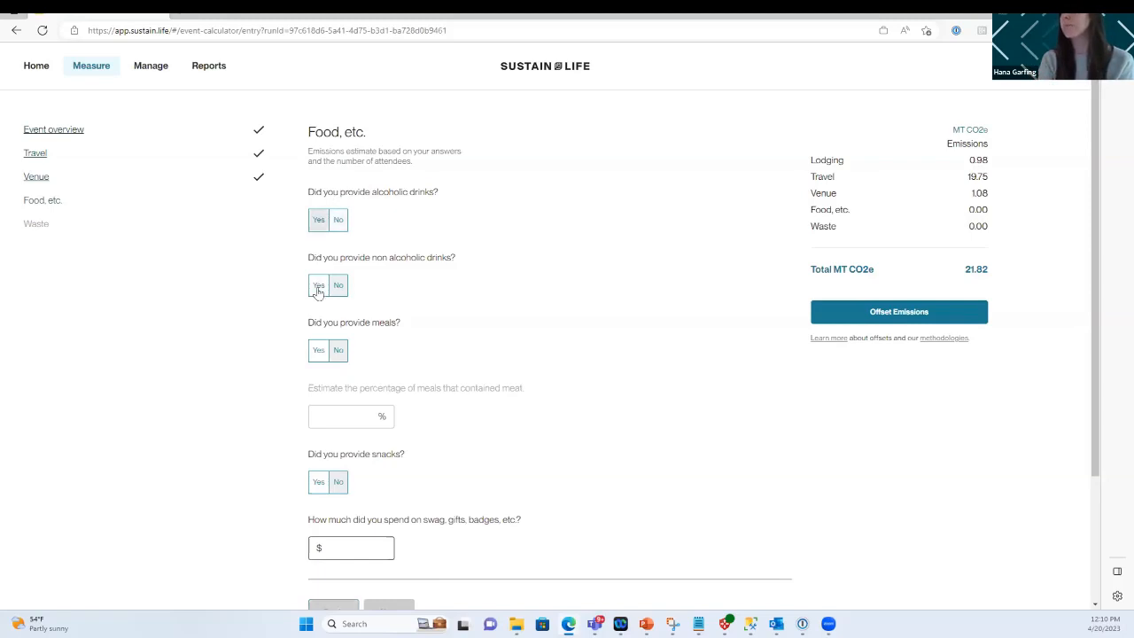
pyautogui.click(351, 416)
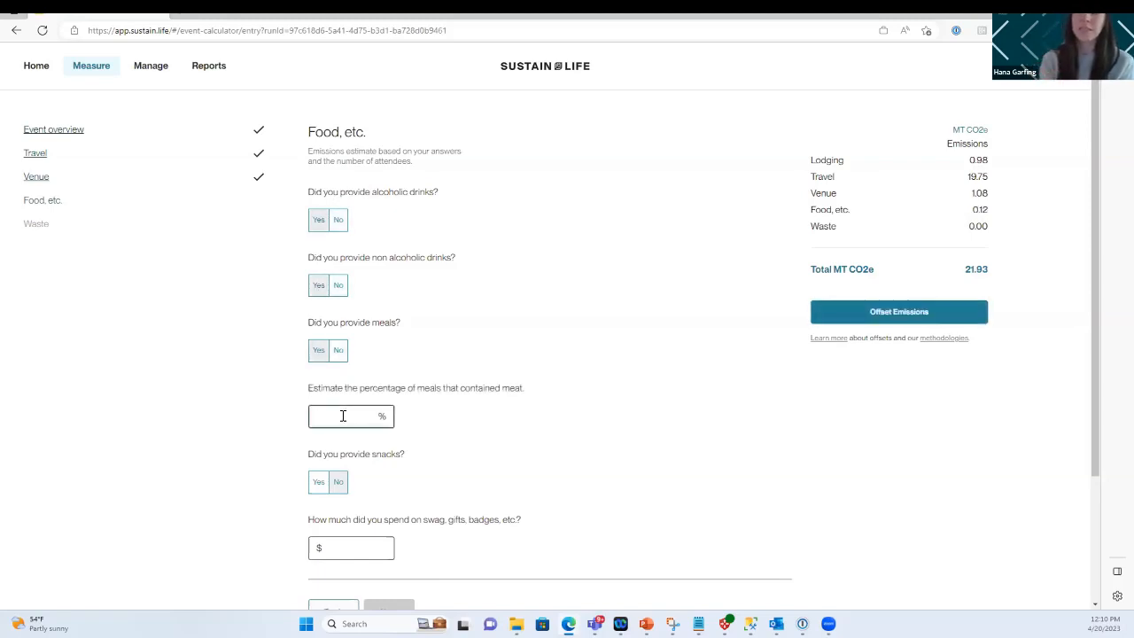
pyautogui.write('50')
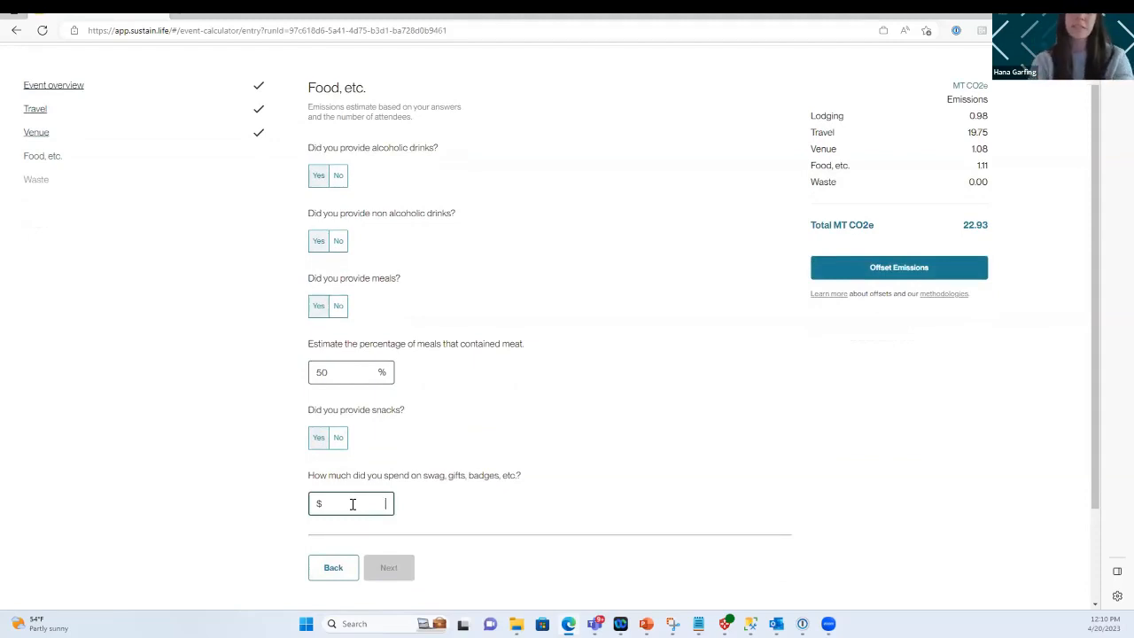
pyautogui.write('4000')
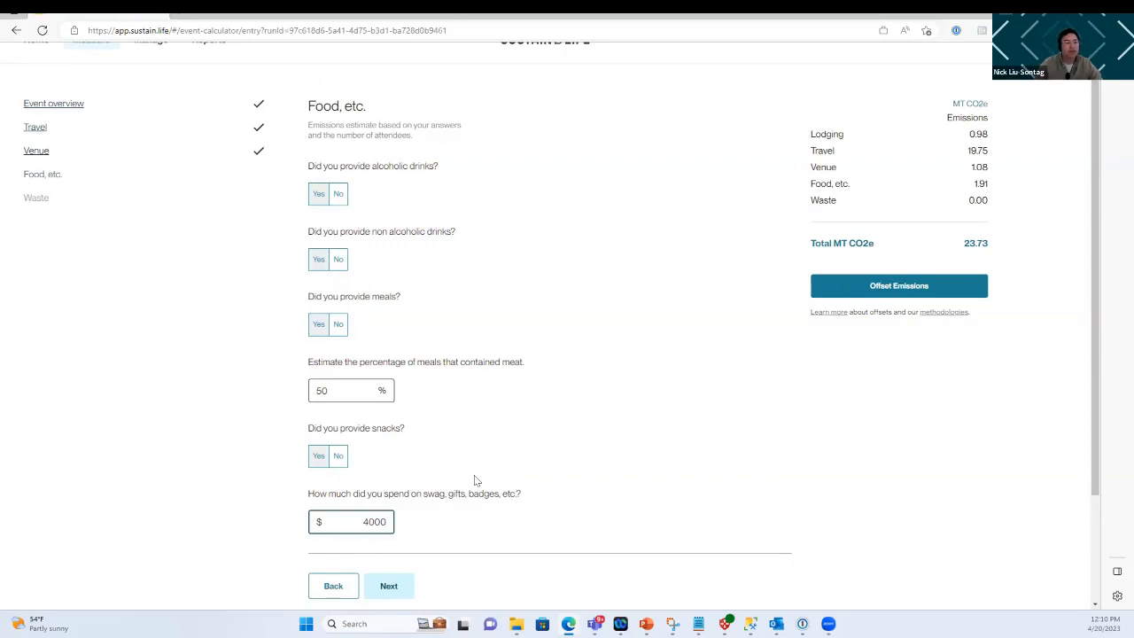
pyautogui.click(351, 521)
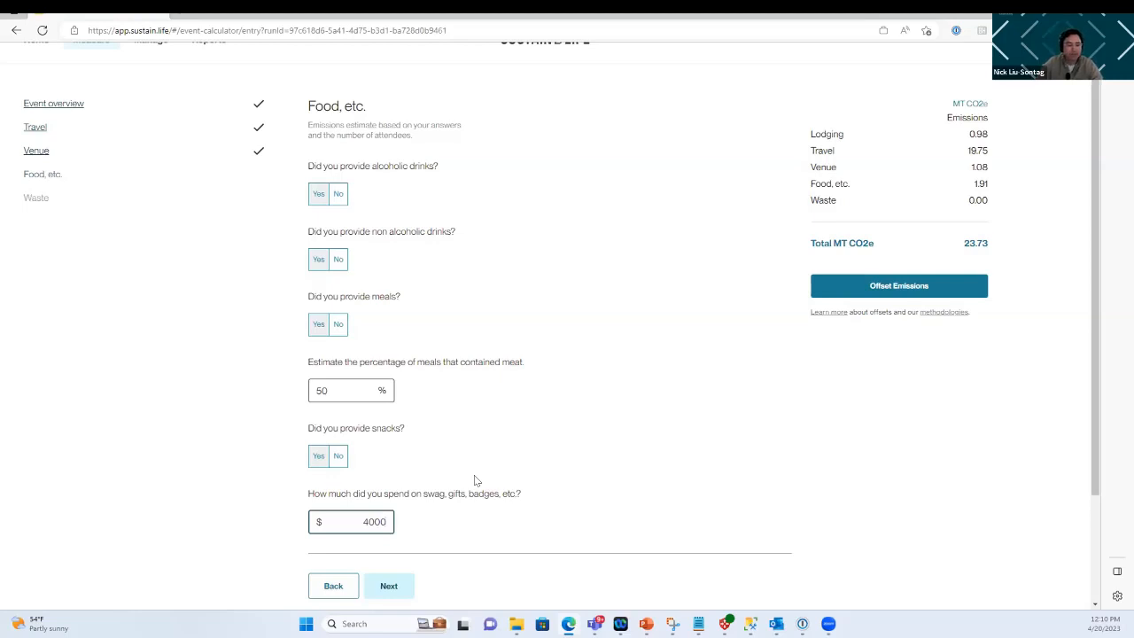
pyautogui.click(388, 584)
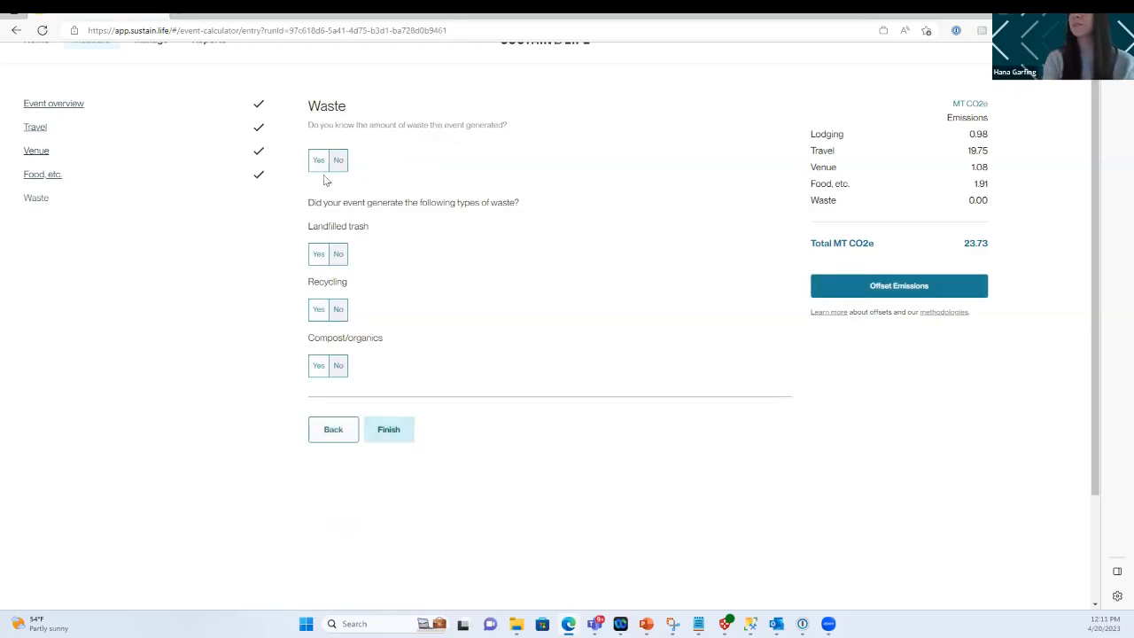
# Try 1000 landfilled trash, switch to unknown waste amount with compost generated, and finish saving the event.
pyautogui.click(319, 160)
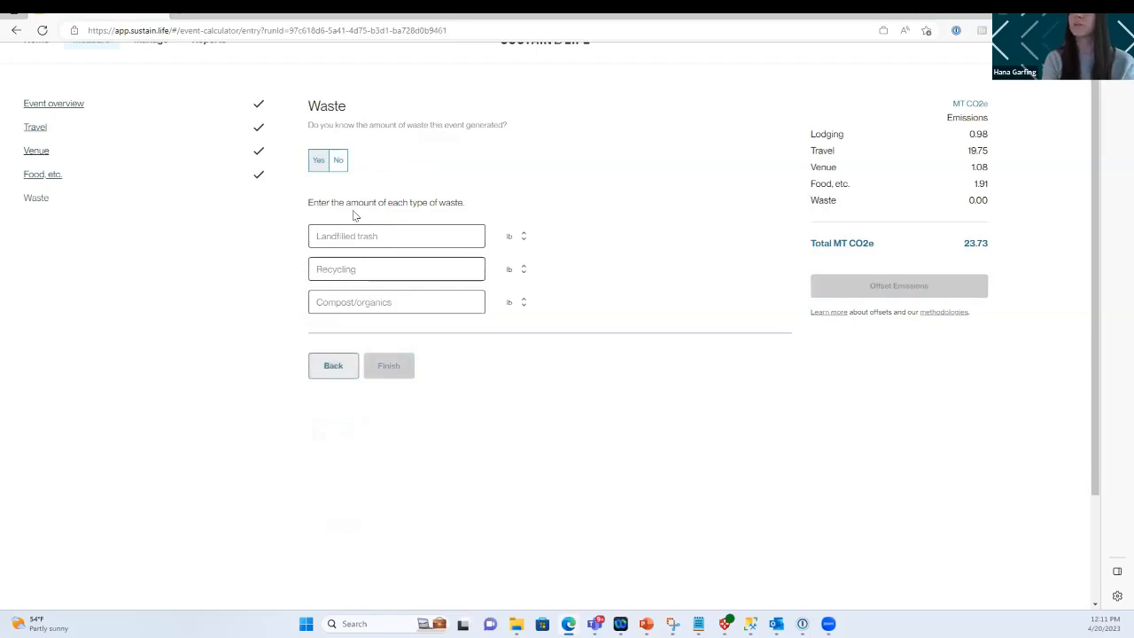
pyautogui.click(396, 234)
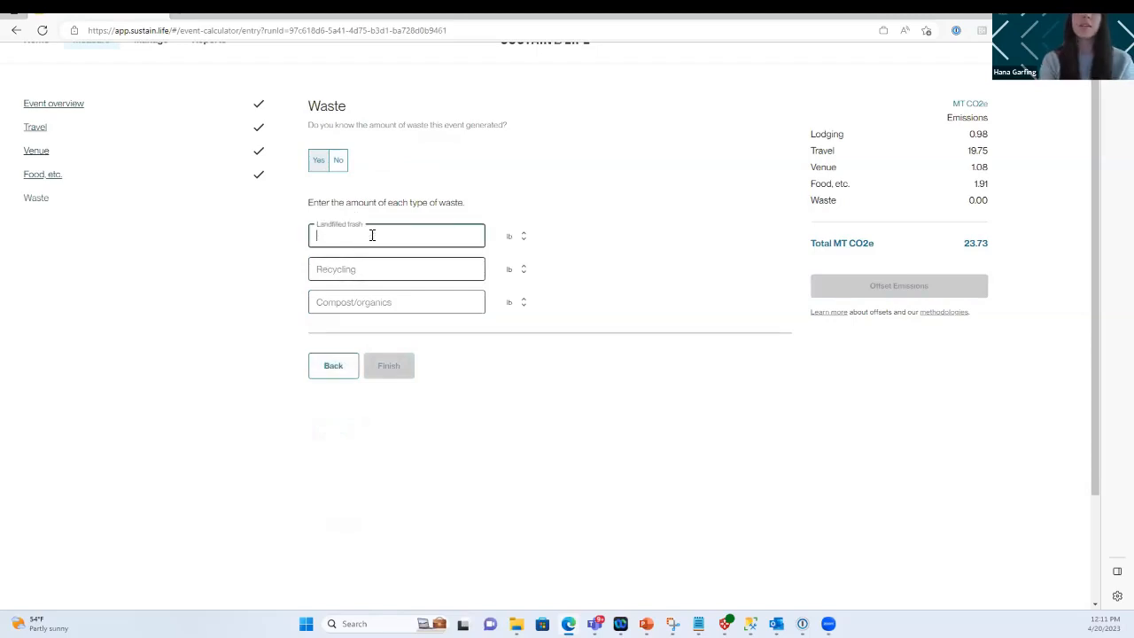
pyautogui.write('1000')
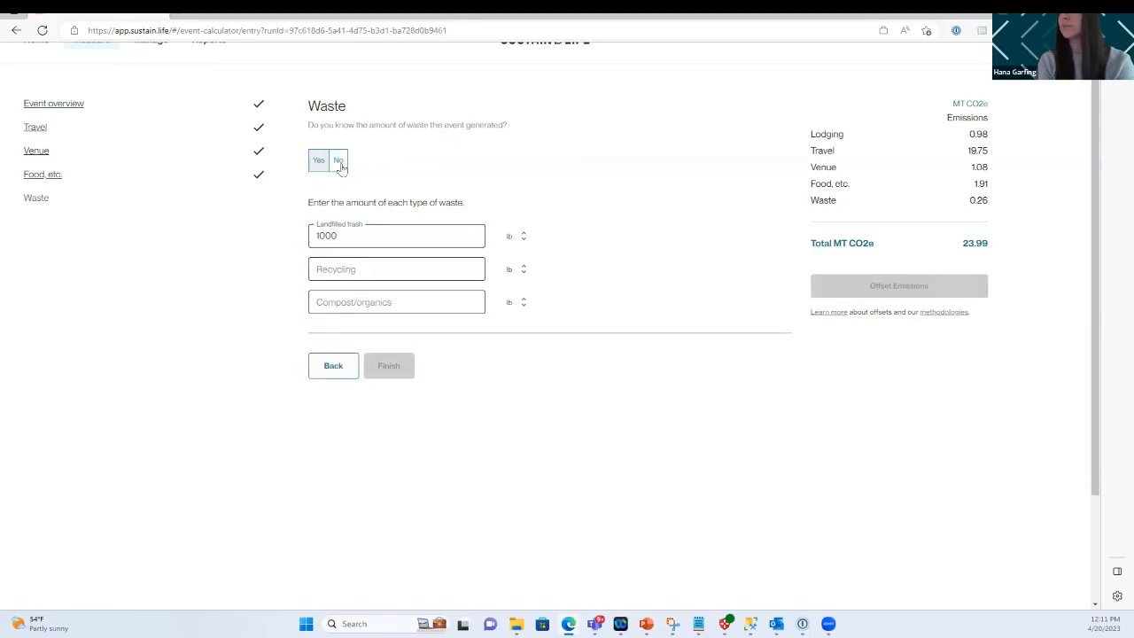
pyautogui.click(338, 160)
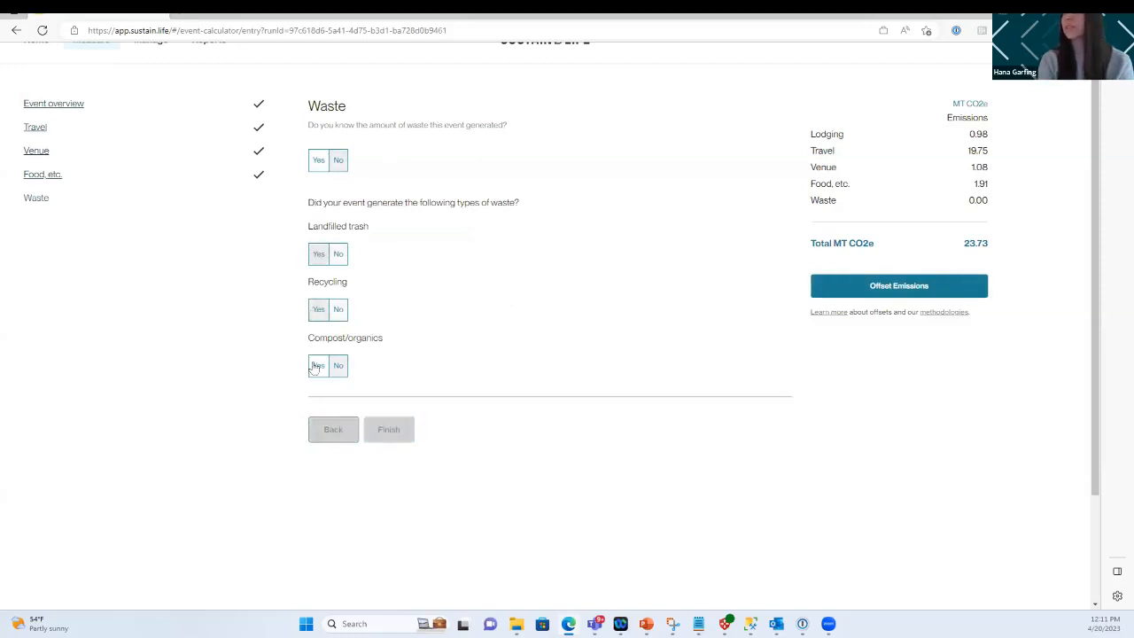
pyautogui.click(319, 365)
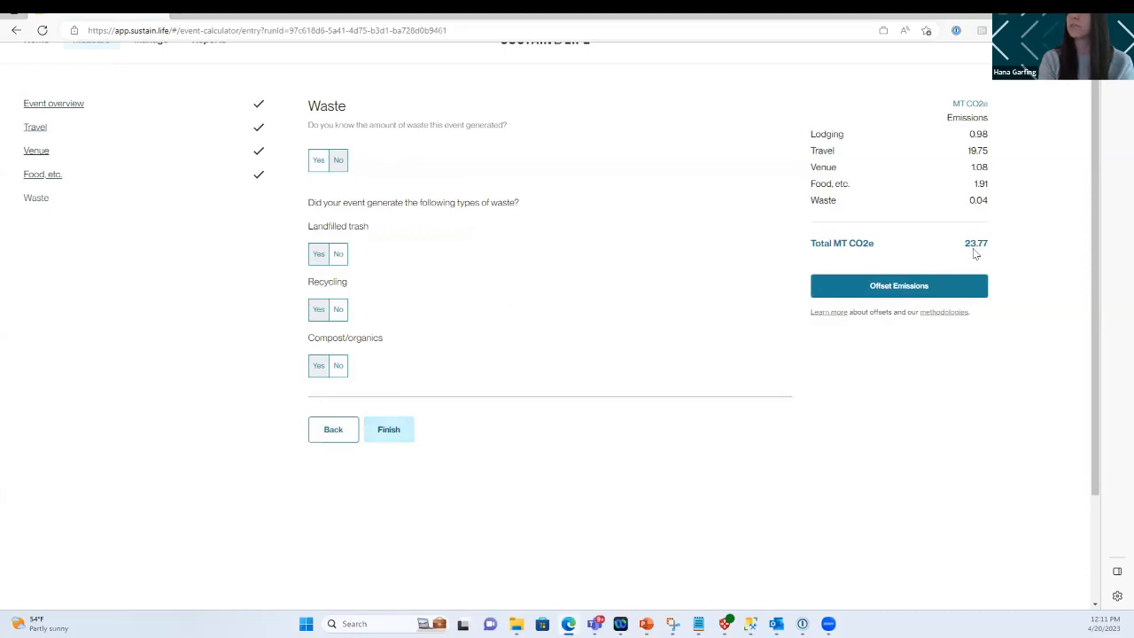
pyautogui.click(388, 429)
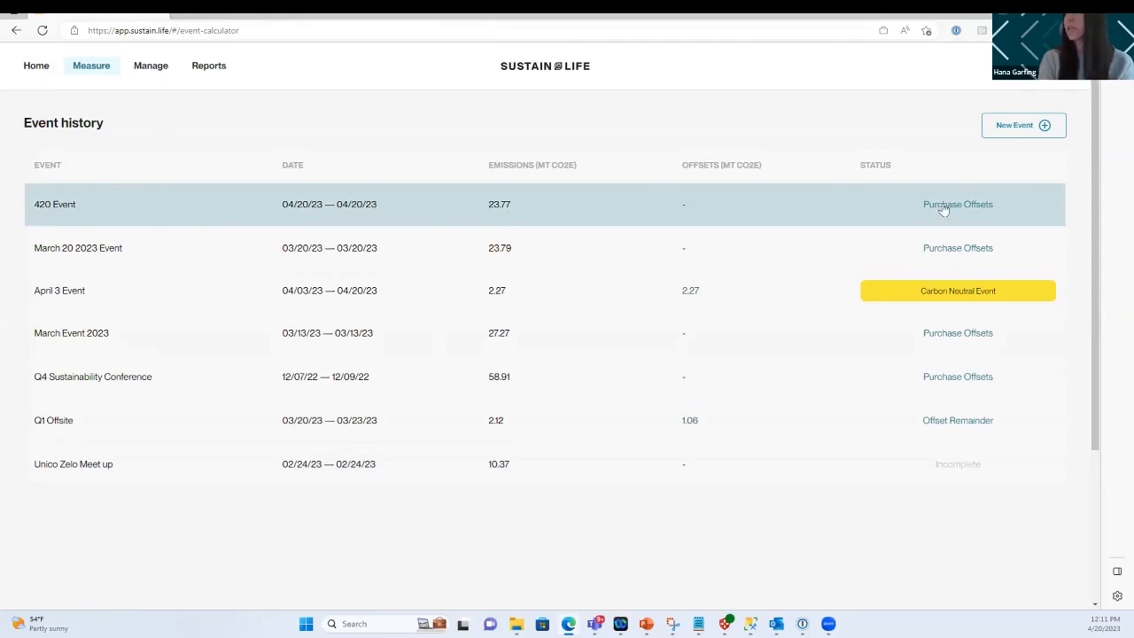
pyautogui.moveTo(969, 209)
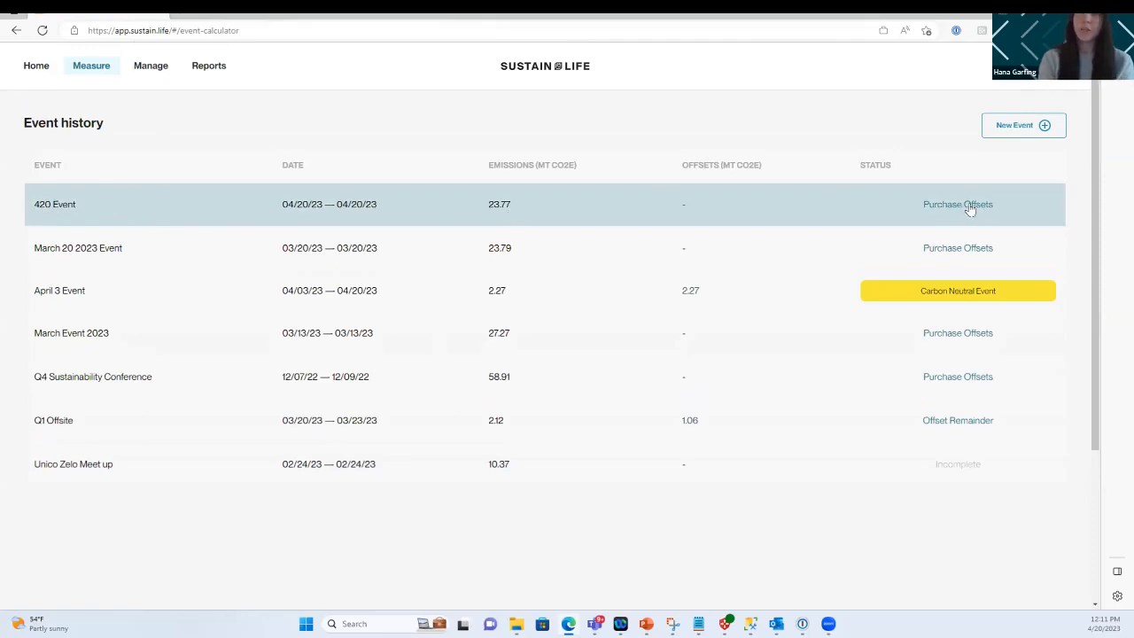
# Start a carbon offset purchase for the 420 Event from its event history row.
pyautogui.click(957, 203)
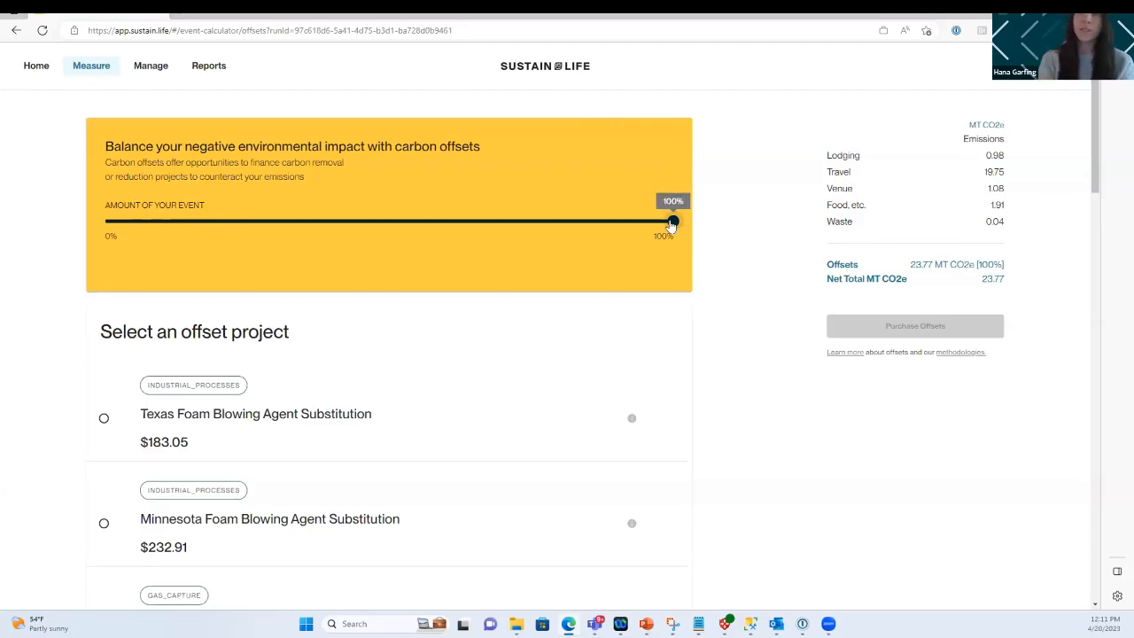
# Set the event offset share to 16% (3.80 MT CO2e) using the amount slider.
pyautogui.moveTo(672, 220); pyautogui.dragTo(229, 220)
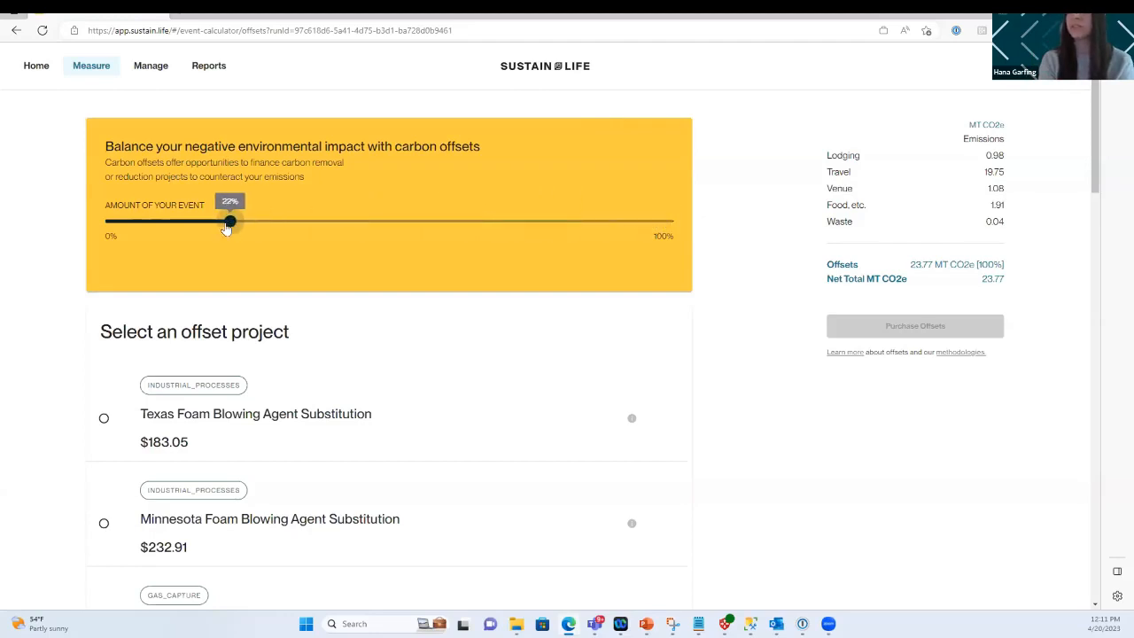
pyautogui.moveTo(228, 222); pyautogui.dragTo(128, 221)
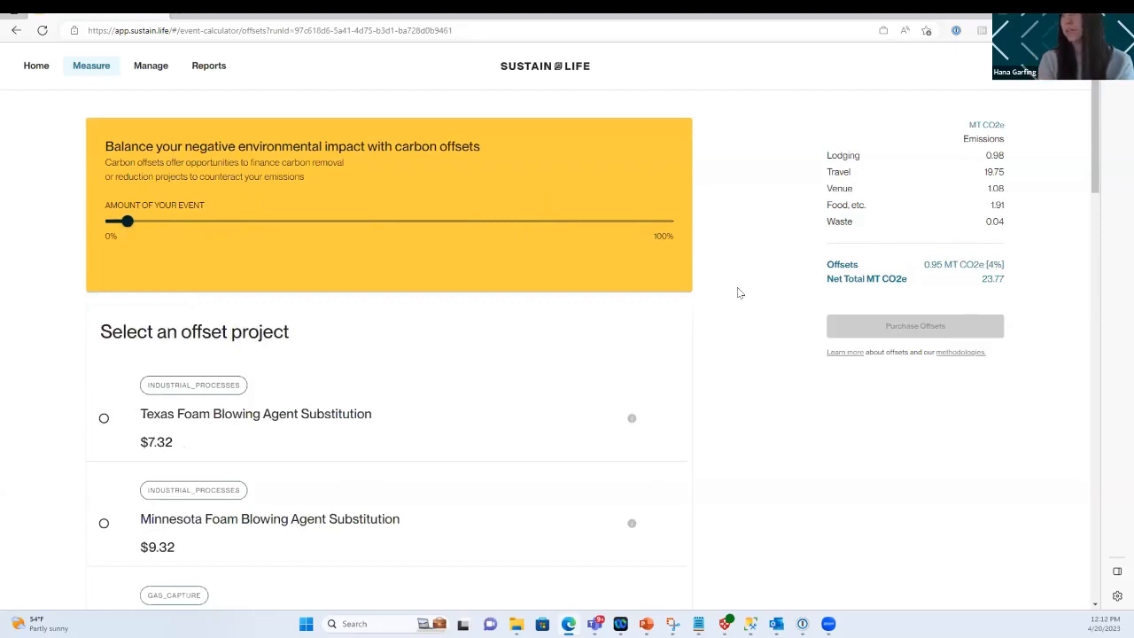
pyautogui.moveTo(124, 219); pyautogui.dragTo(195, 220)
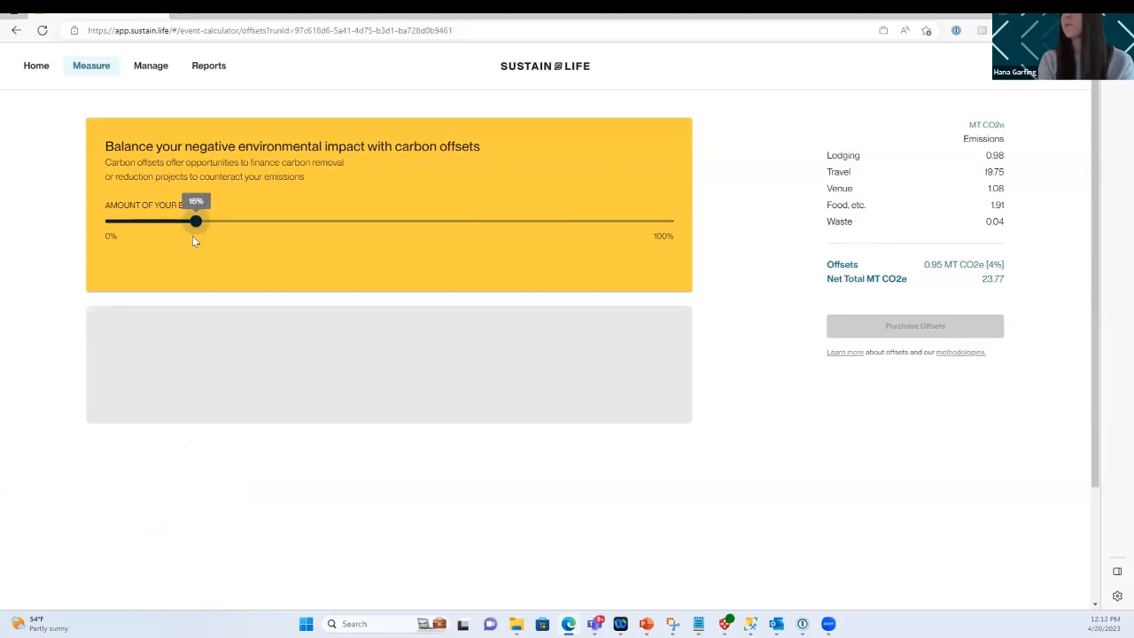
pyautogui.moveTo(195, 219); pyautogui.dragTo(195, 220)
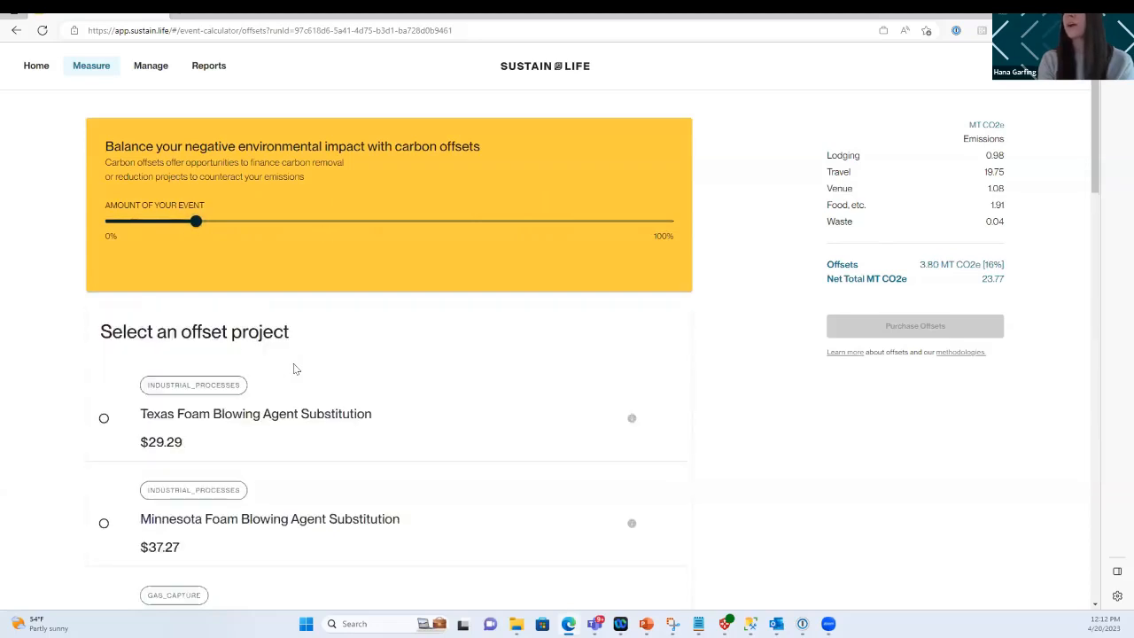
# Review the Minnesota Foam Blowing Agent Substitution project's details and choose it at $37.27.
pyautogui.scroll(-3)
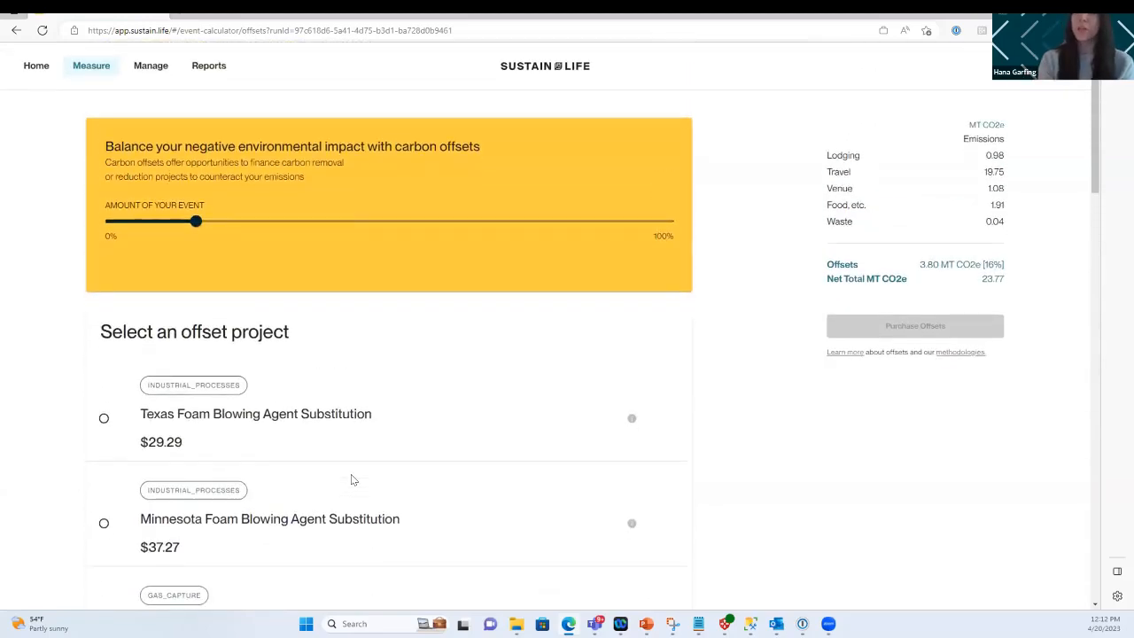
pyautogui.moveTo(629, 528)
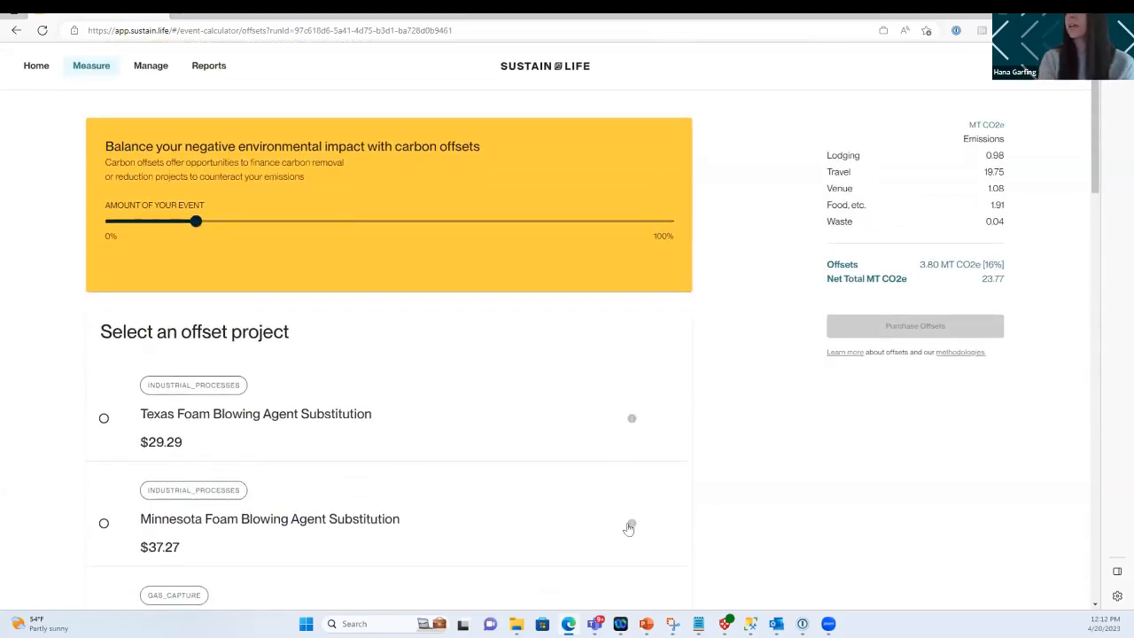
pyautogui.click(631, 524)
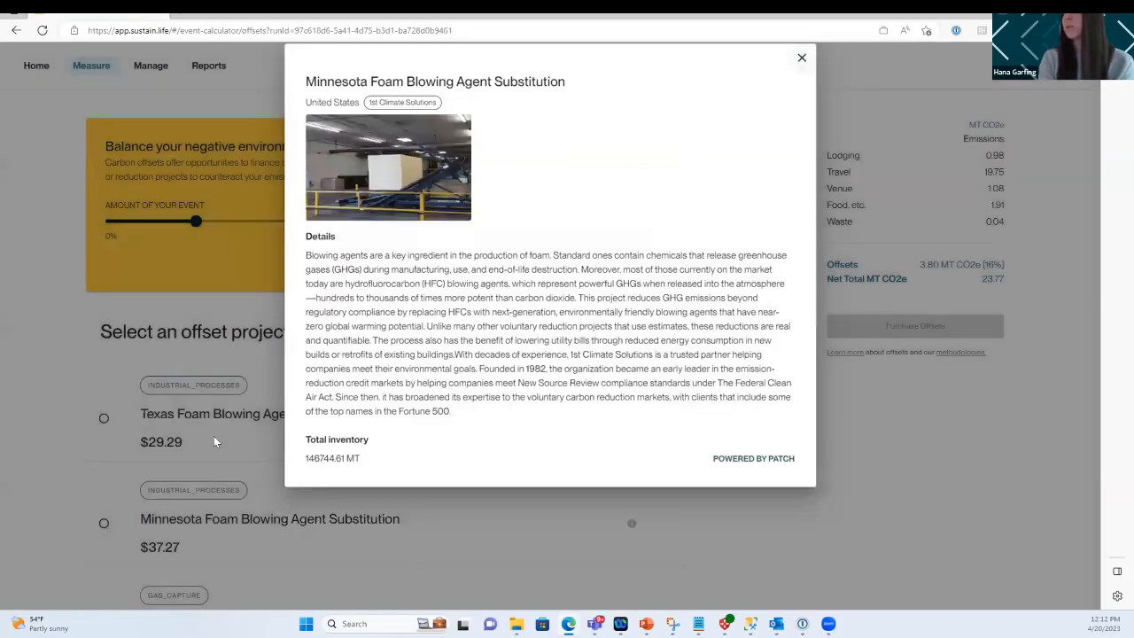
pyautogui.click(801, 57)
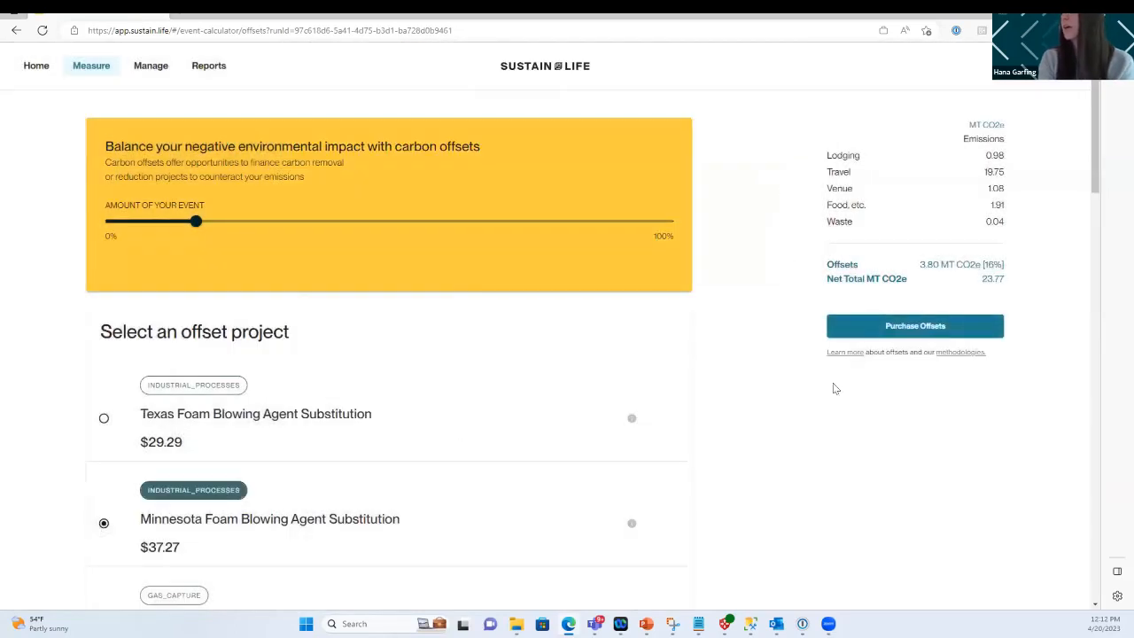
# Check out the $37.27 offset with the existing saved Visa card and complete the purchase.
pyautogui.click(914, 326)
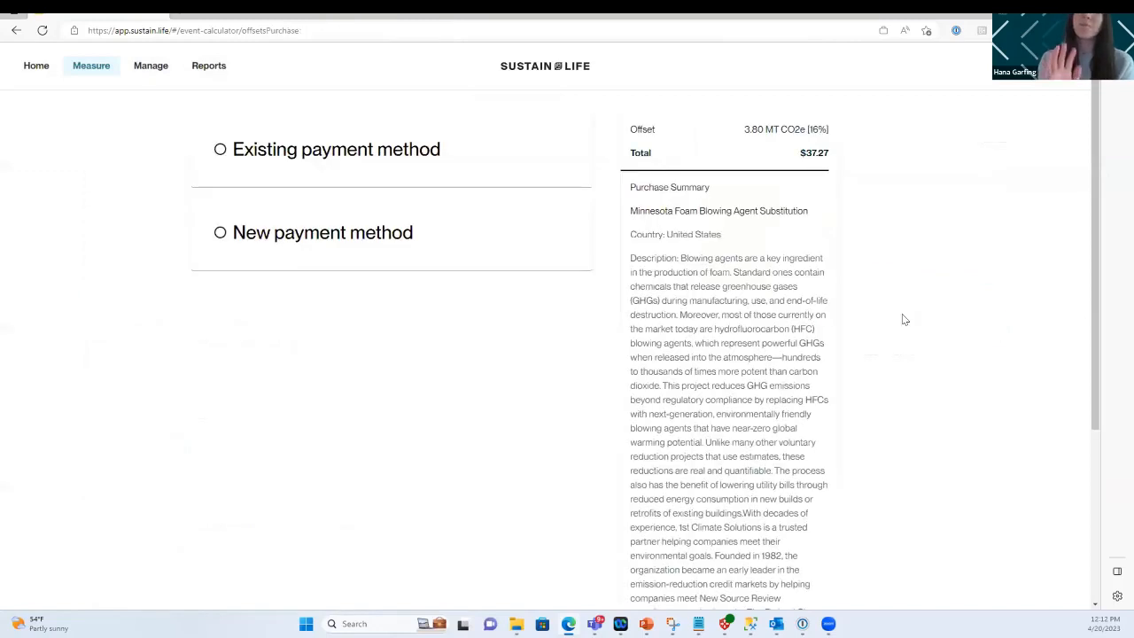
pyautogui.moveTo(583, 160)
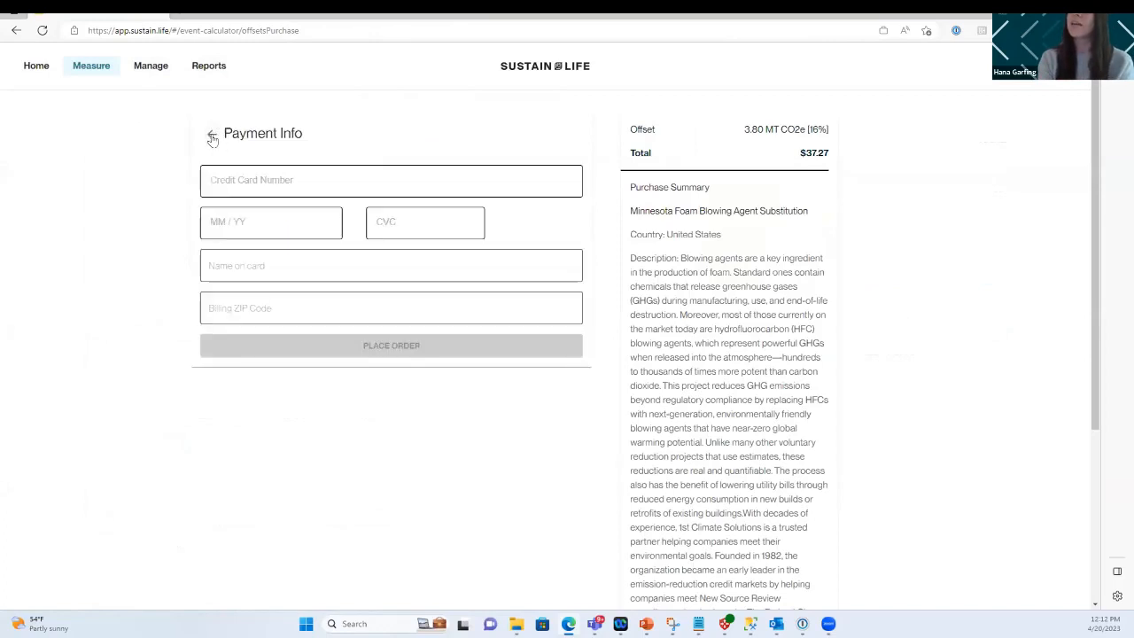
pyautogui.click(213, 138)
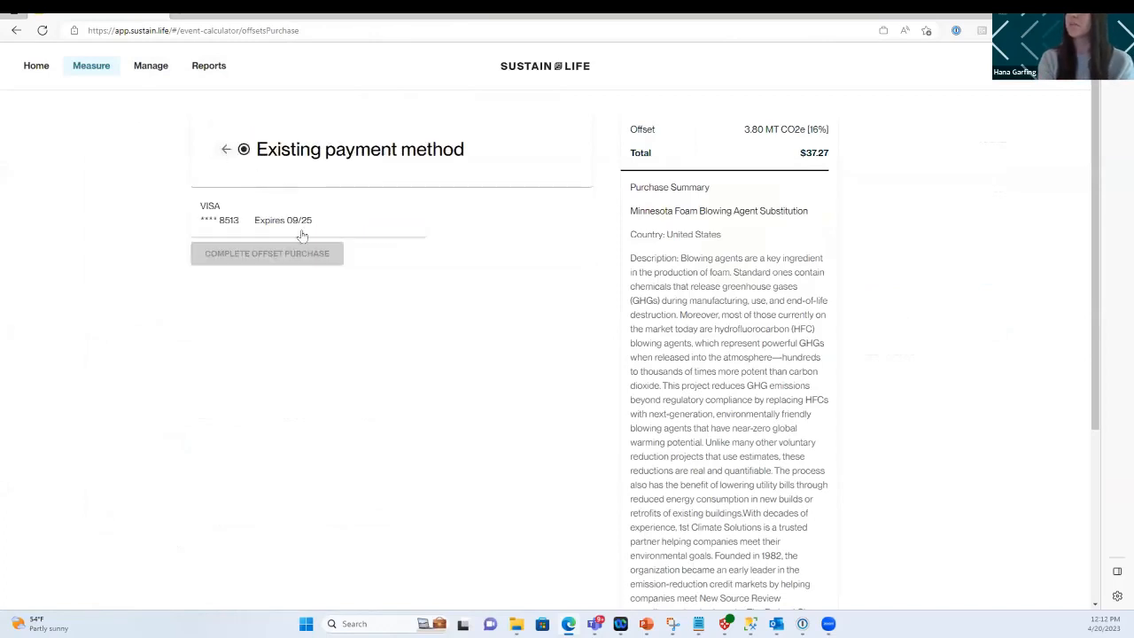
pyautogui.click(308, 214)
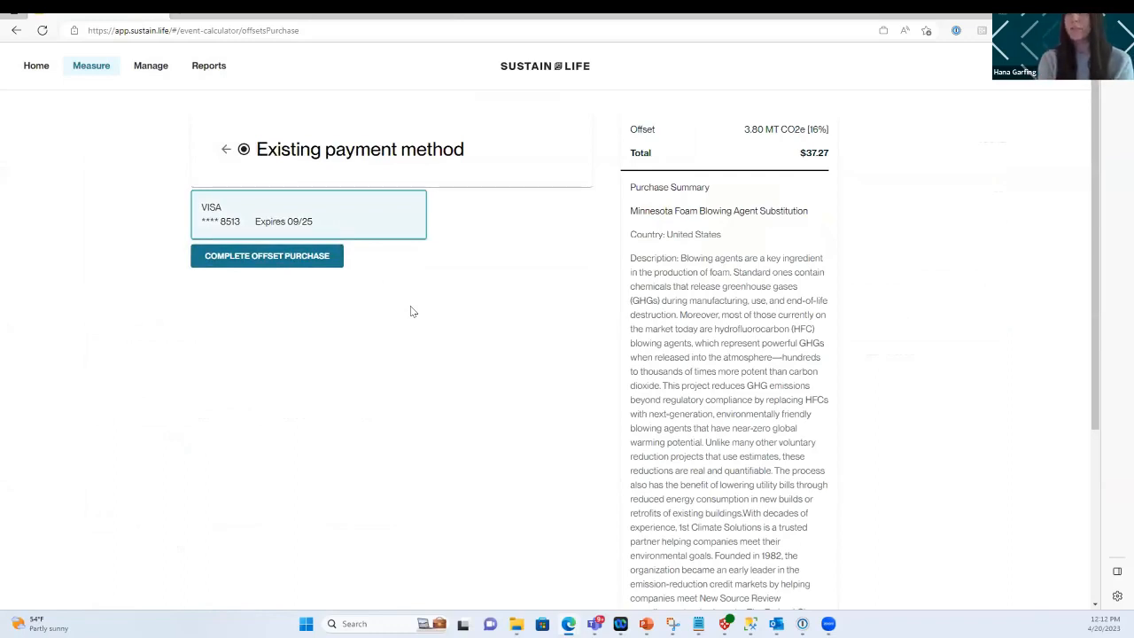
pyautogui.scroll(-3)
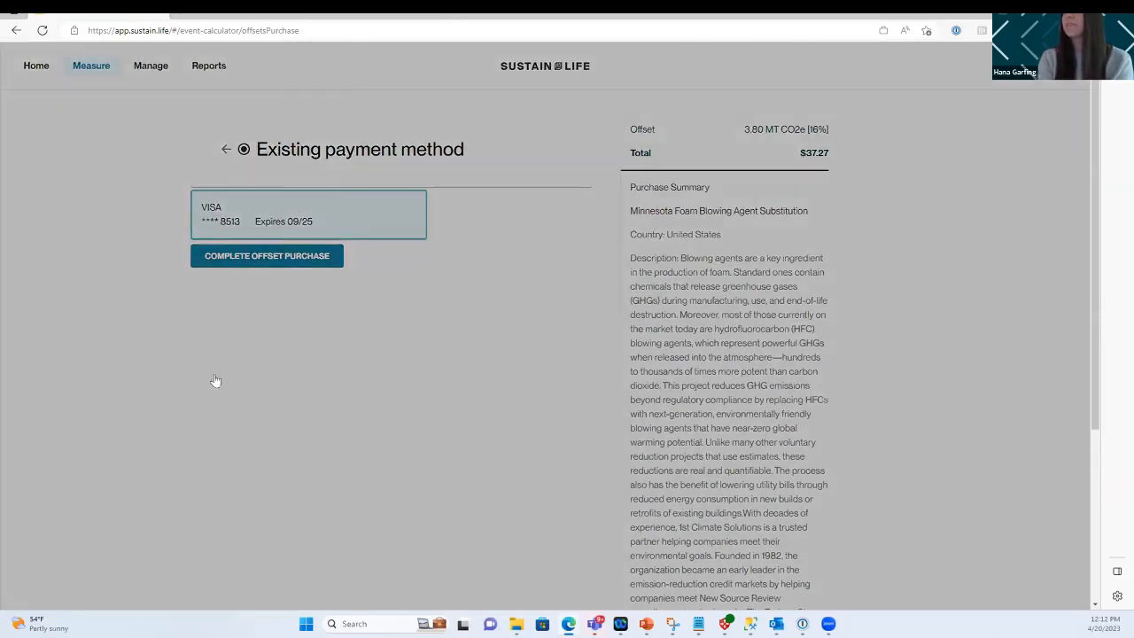
pyautogui.click(265, 255)
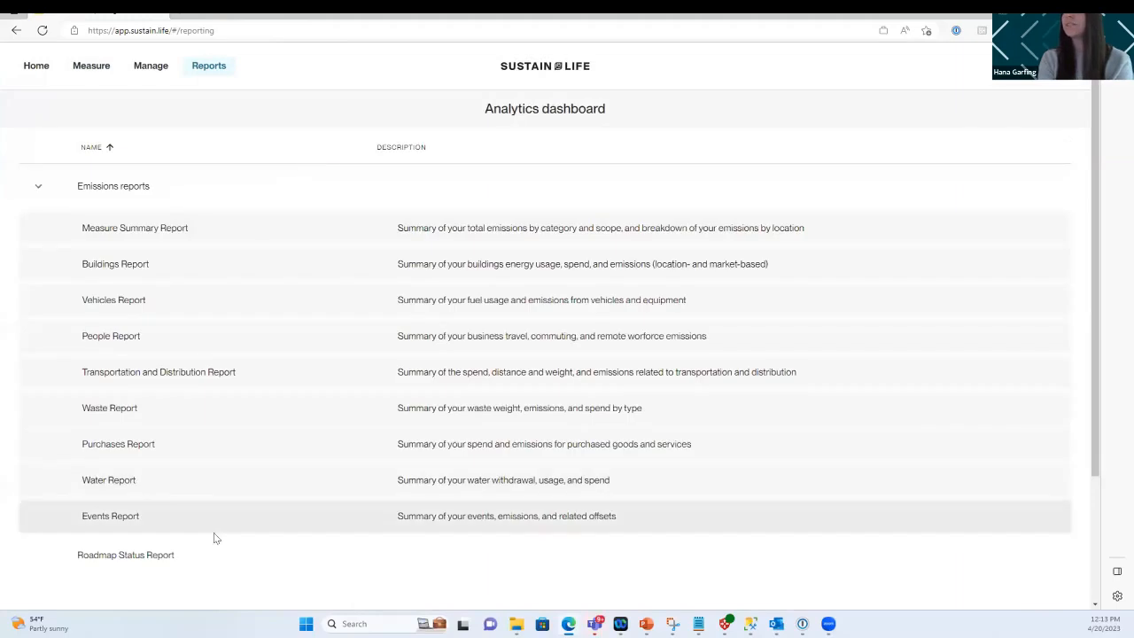
pyautogui.moveTo(486, 530)
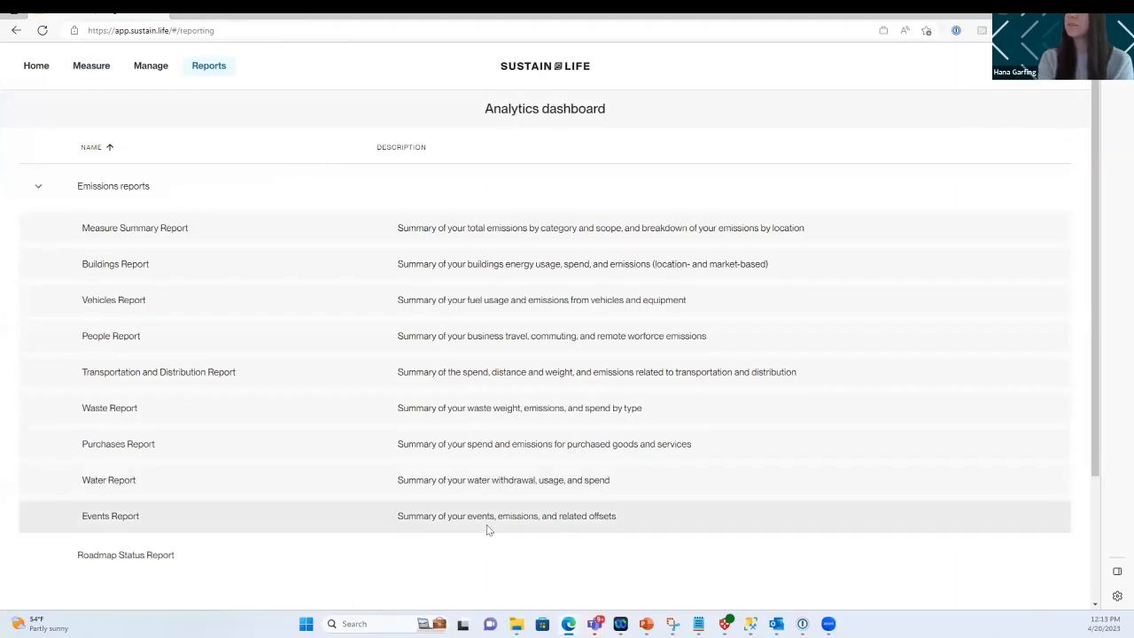
# Display the Events Report showing six events, 124.73 MT CO2e and 3% offset.
pyautogui.click(110, 515)
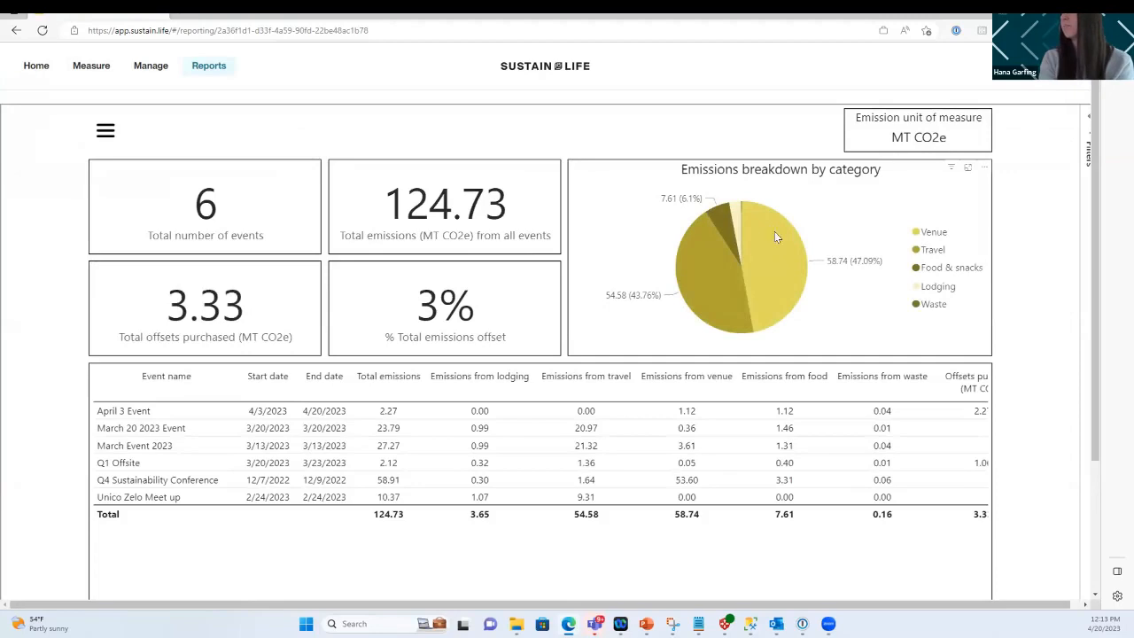
pyautogui.moveTo(716, 321)
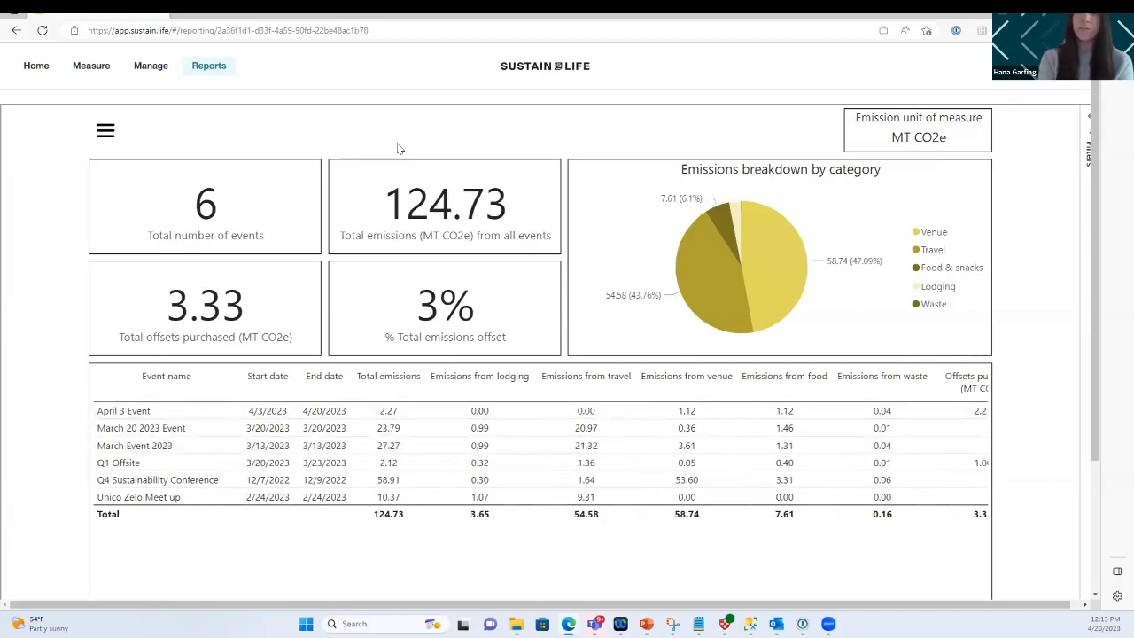
pyautogui.moveTo(658, 53)
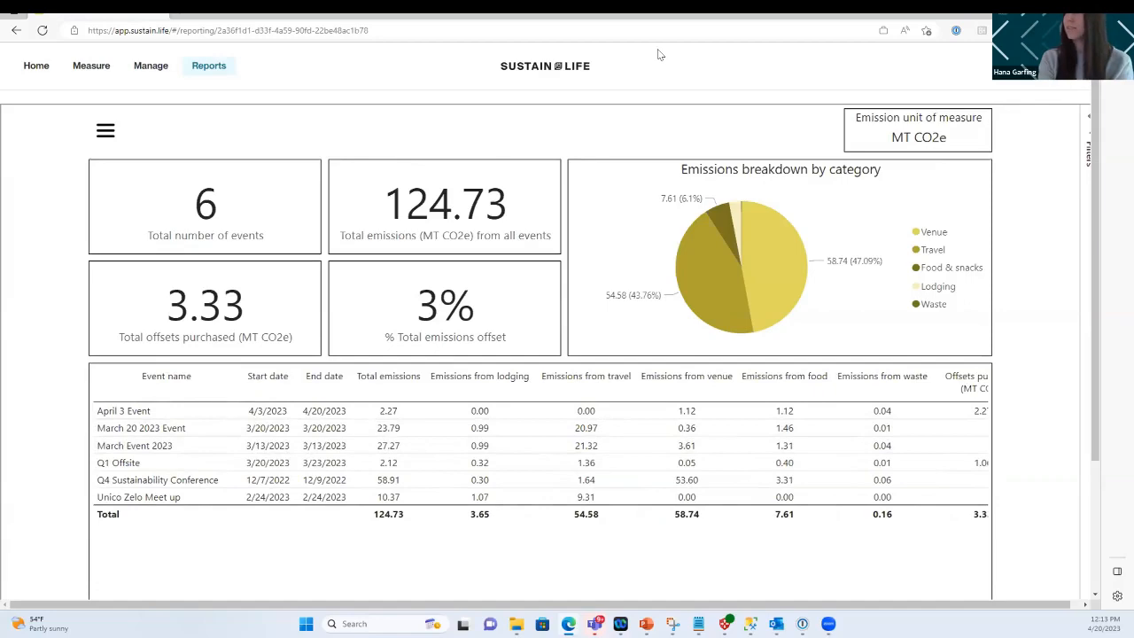